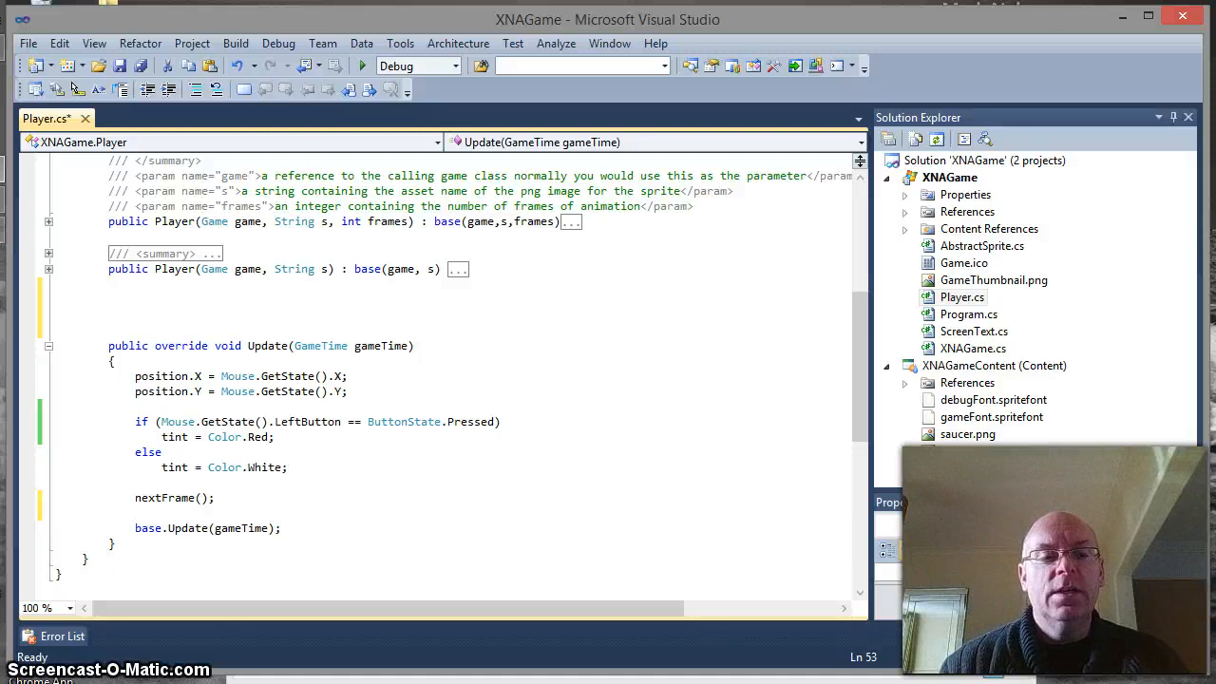
Review Player.cs, then launch the game with Start Debugging to test the red-on-click tint.
click(135, 513)
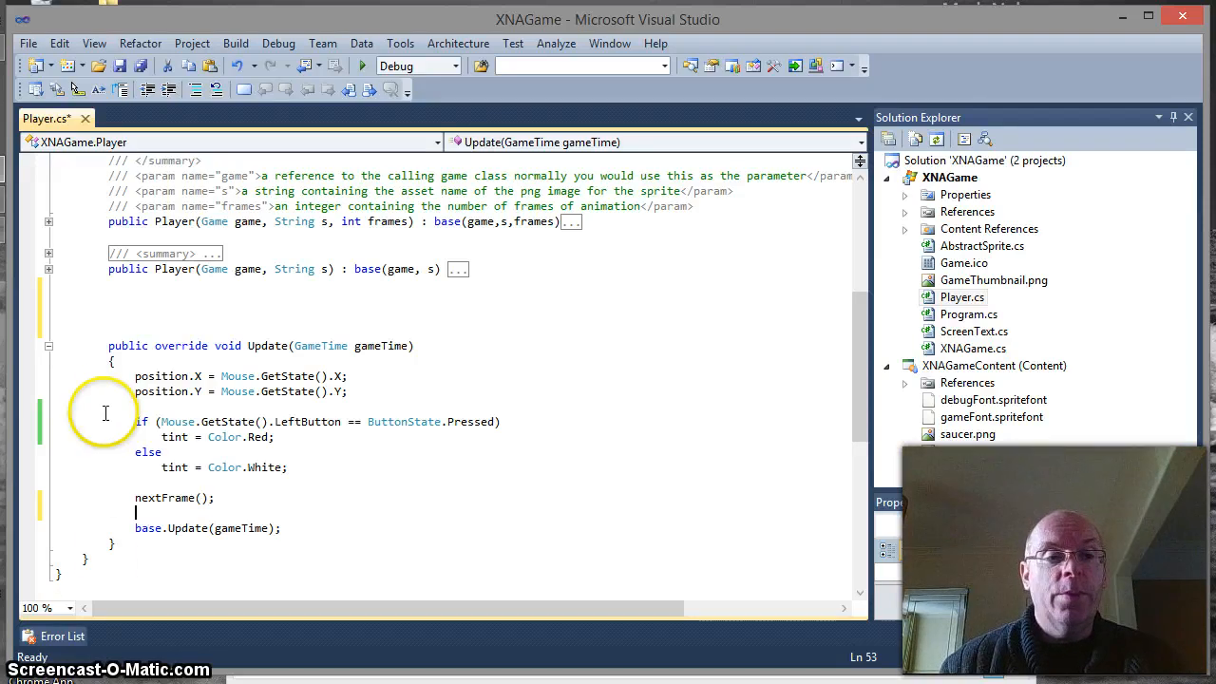
scroll(up, 3)
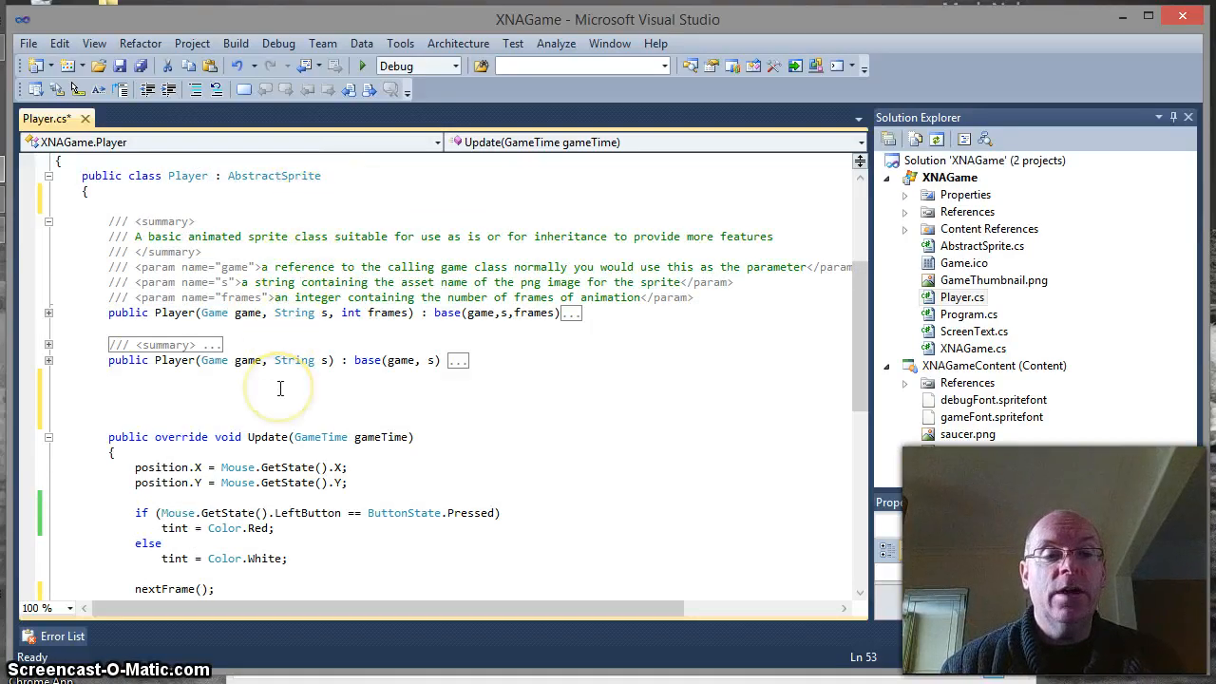
scroll(down, 3)
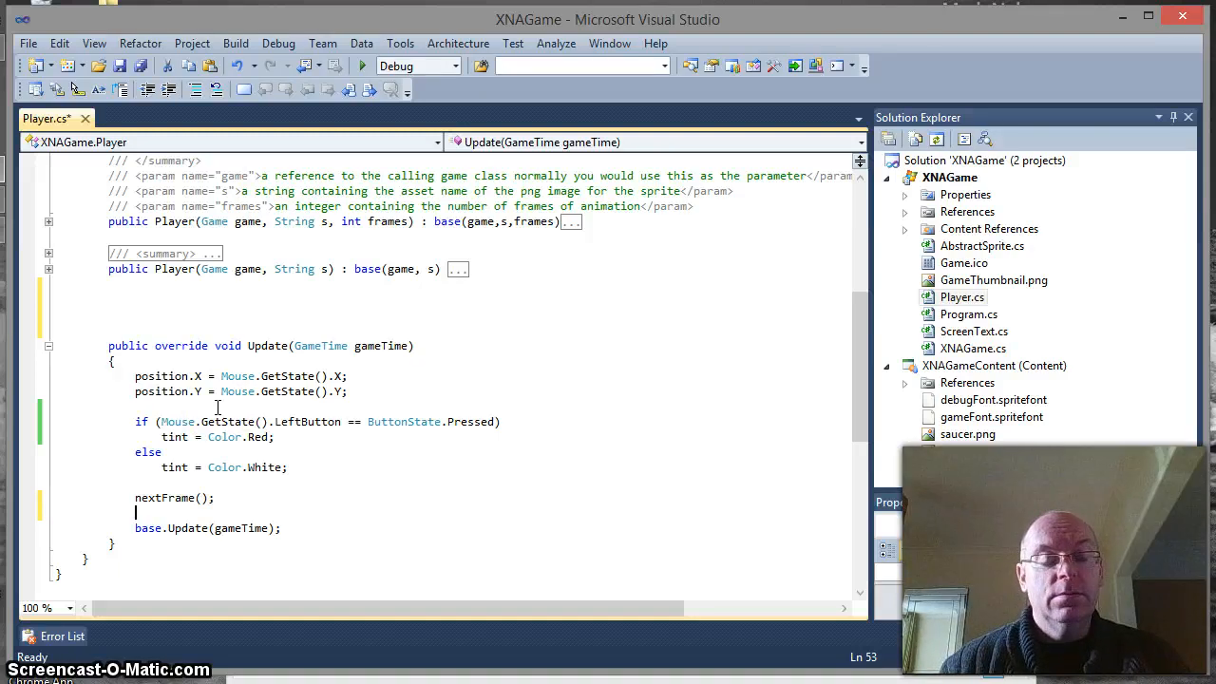
mouse_move(361, 66)
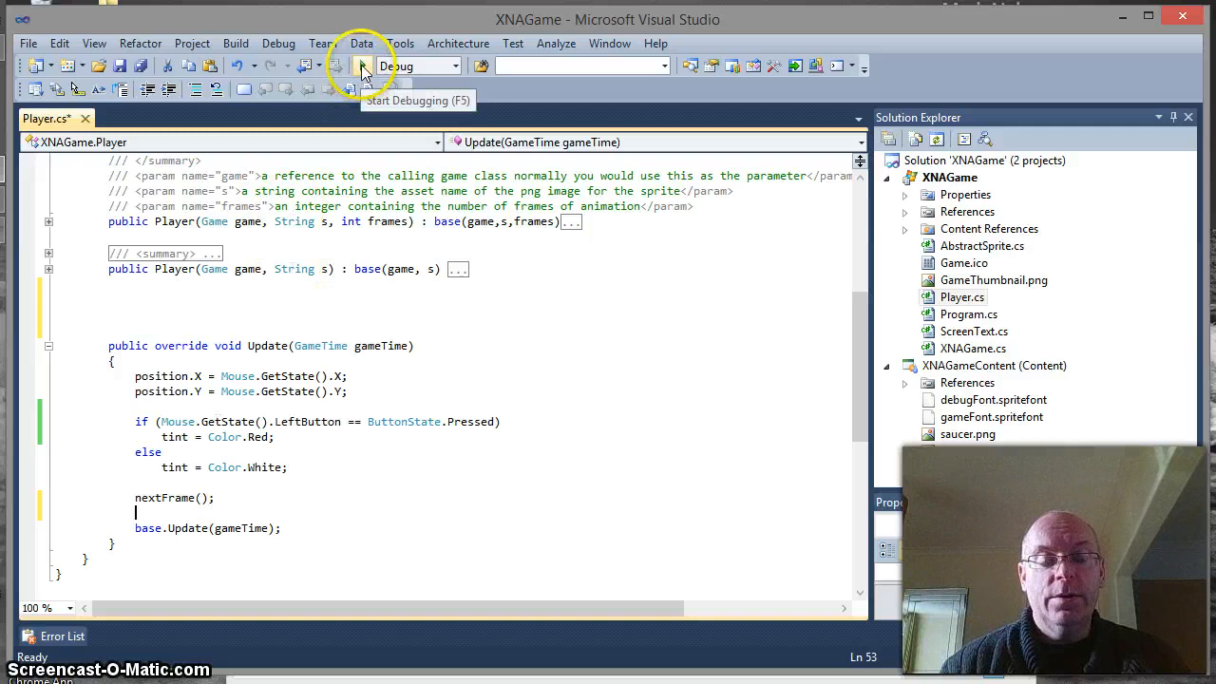
click(361, 65)
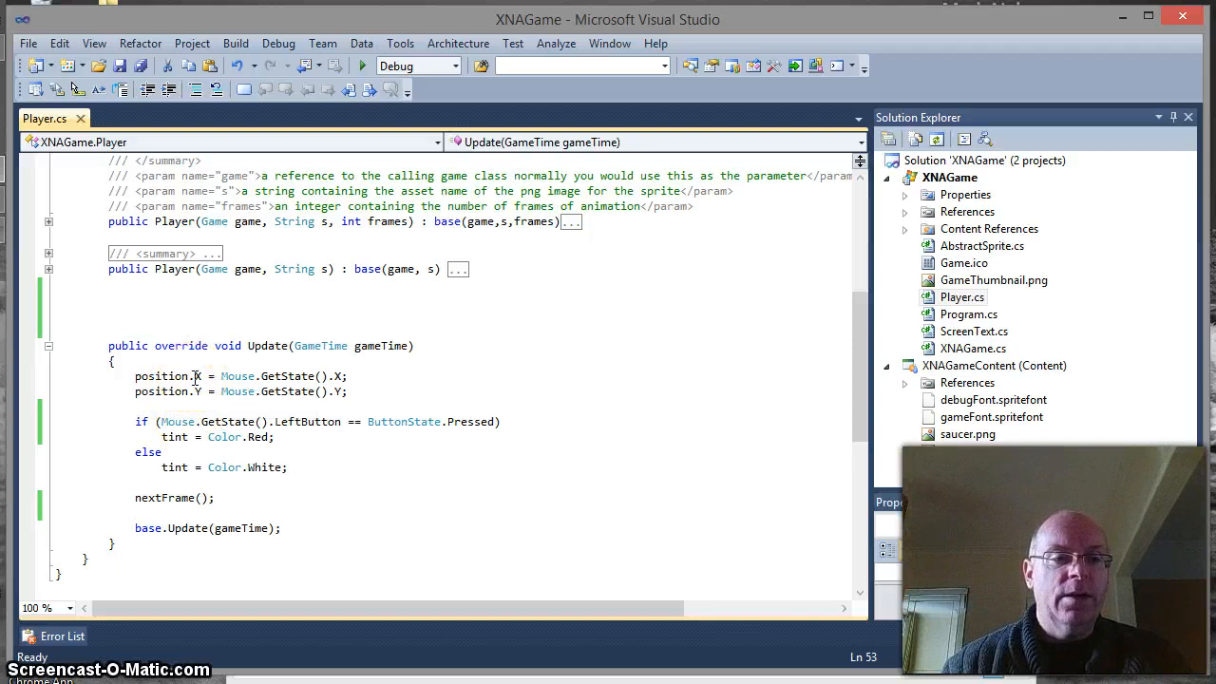
scroll(up, 3)
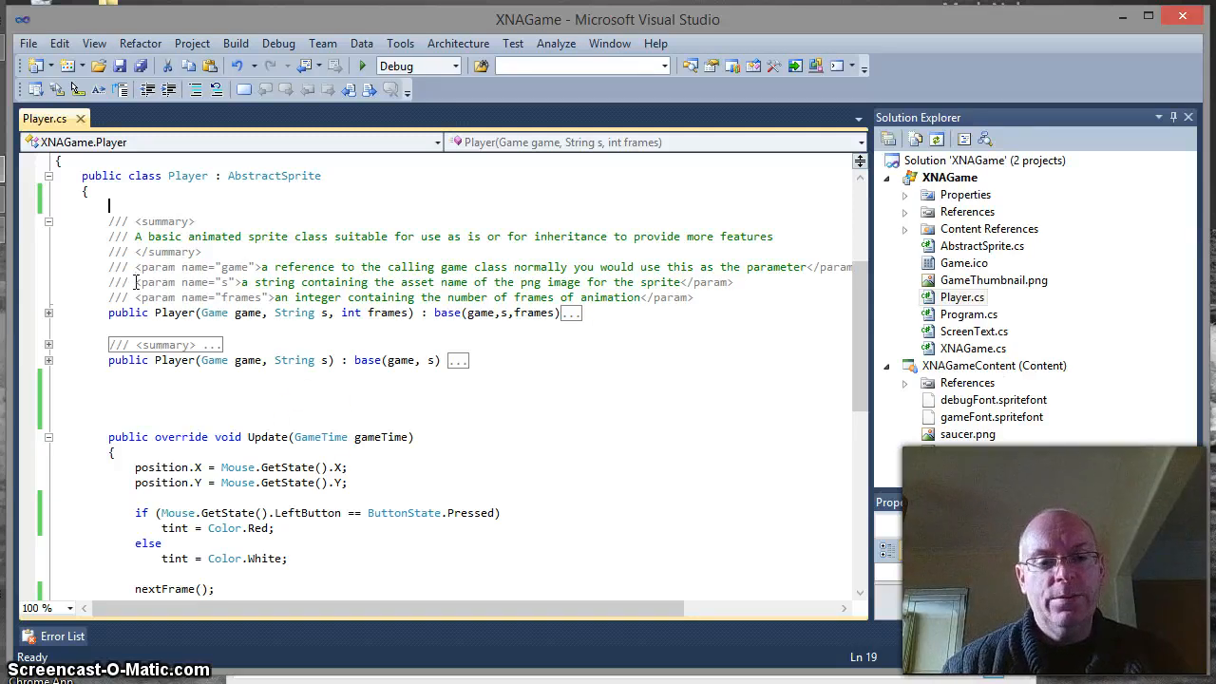
mouse_move(403, 513)
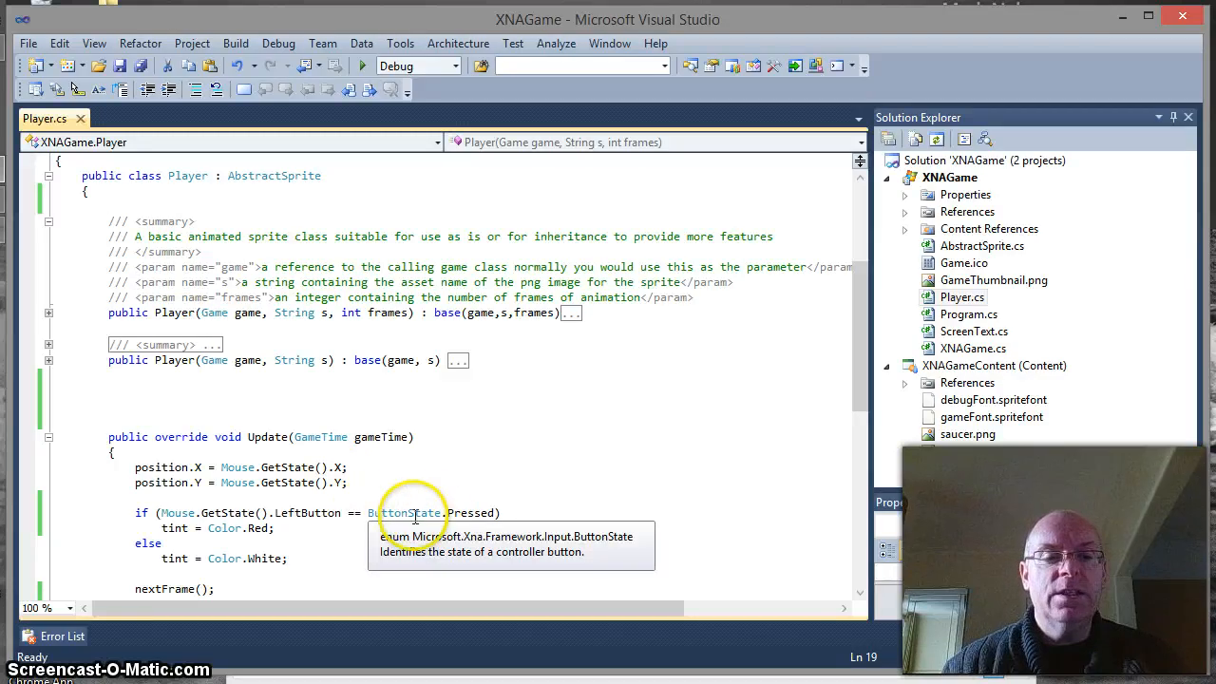
mouse_move(237, 419)
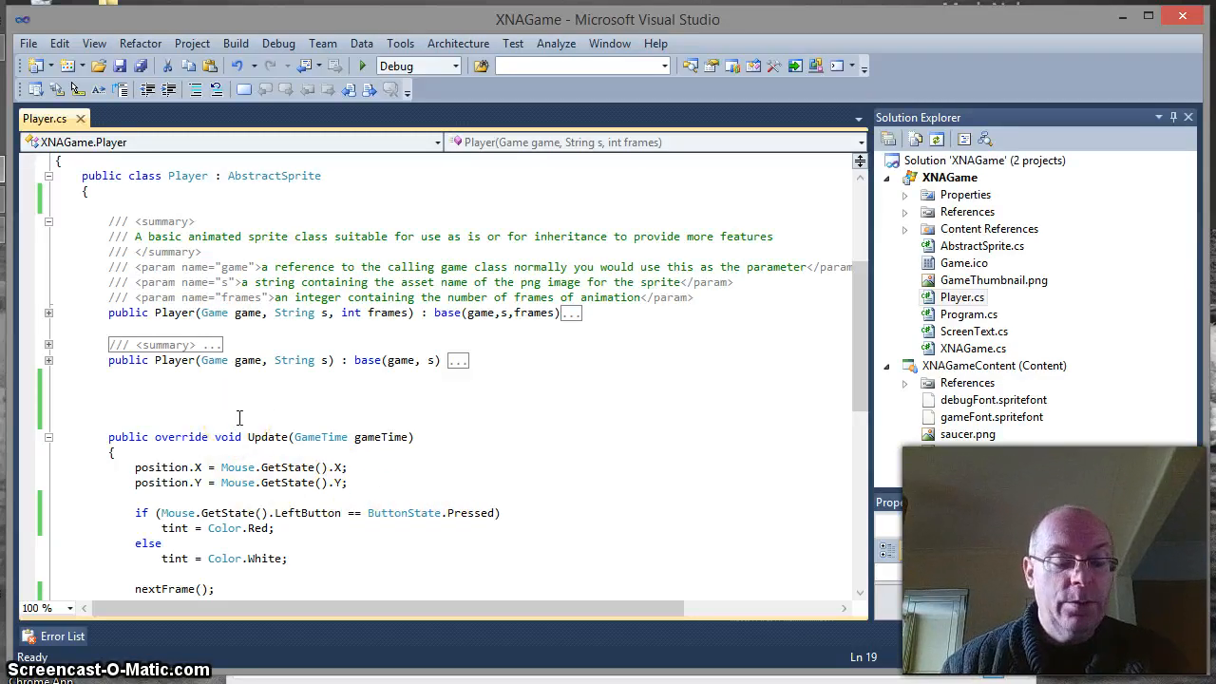
Declare 'private ButtonState leftMouseButton = ButtonState.Released;' at the top of the Player class.
text(private)
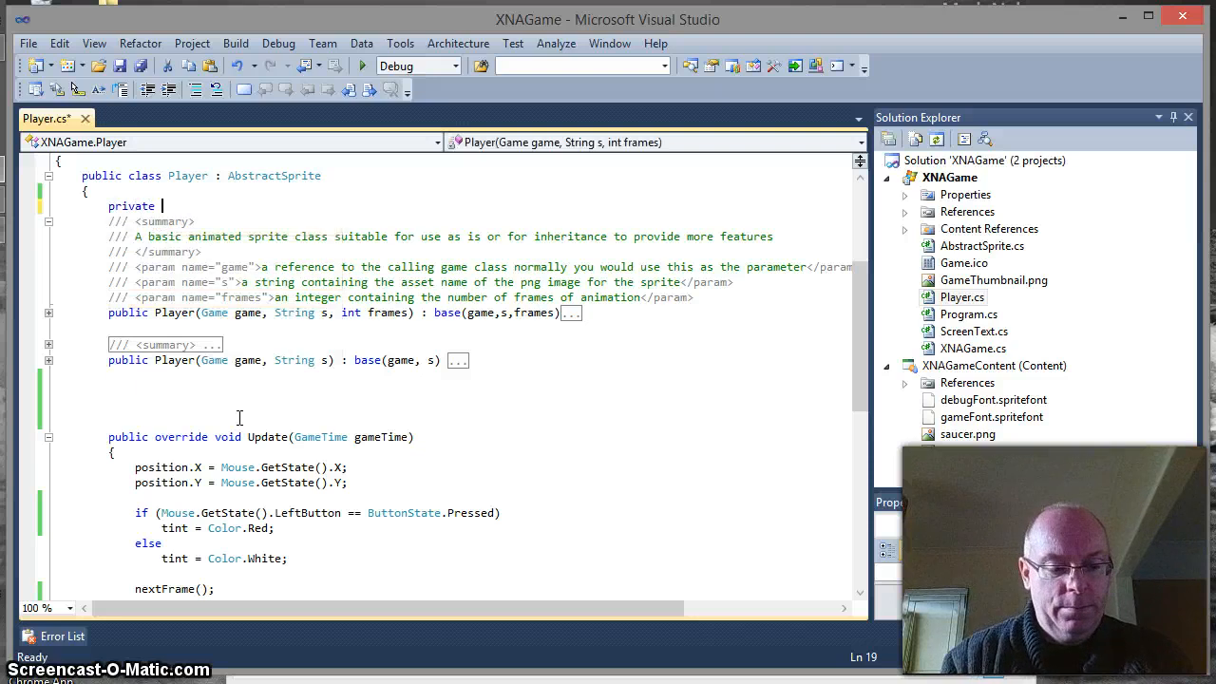
text(ButtonState le)
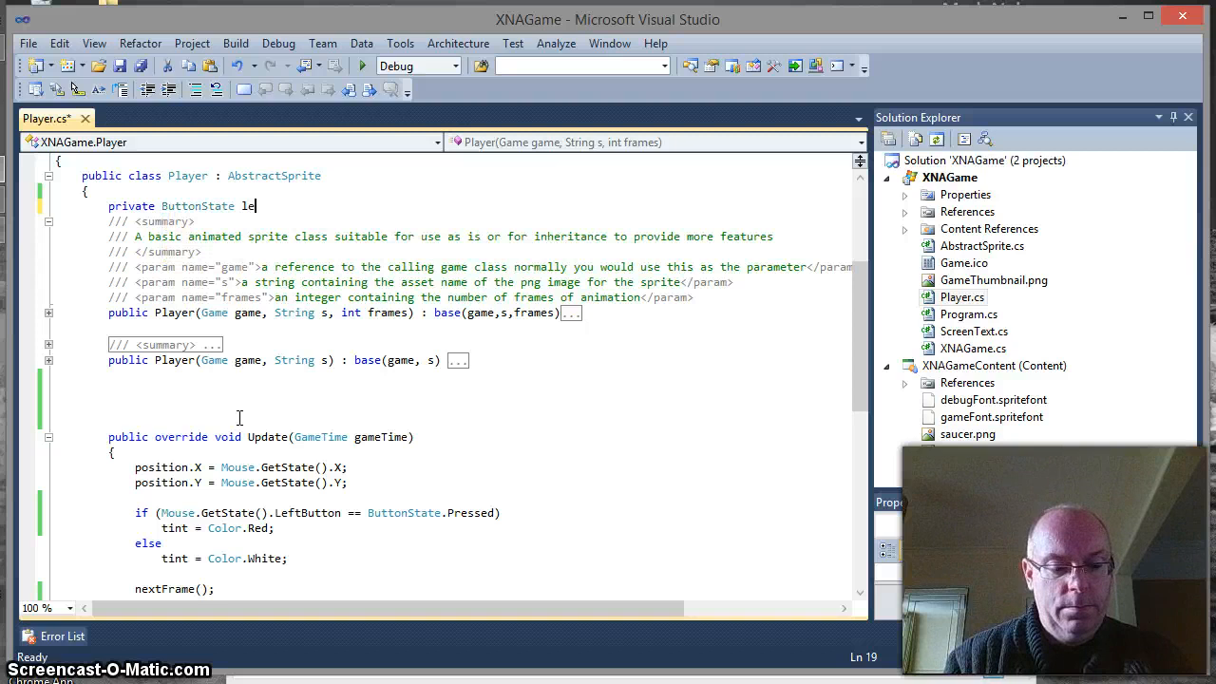
text(ftMouseButt)
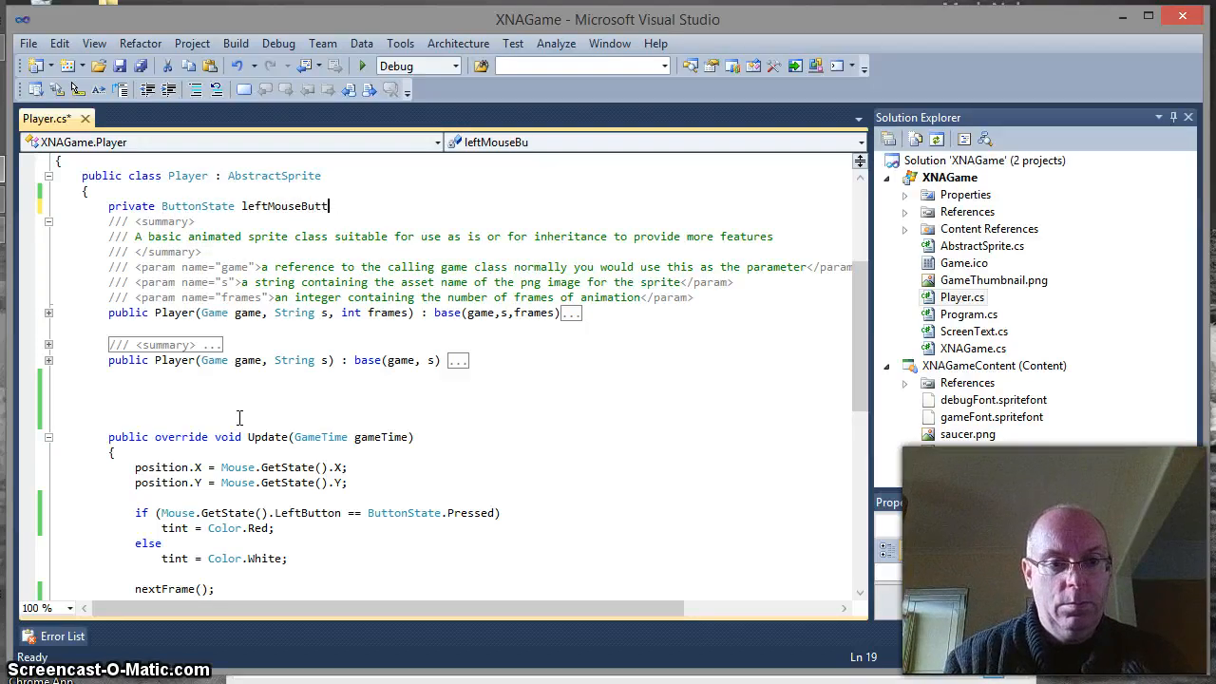
text(on =)
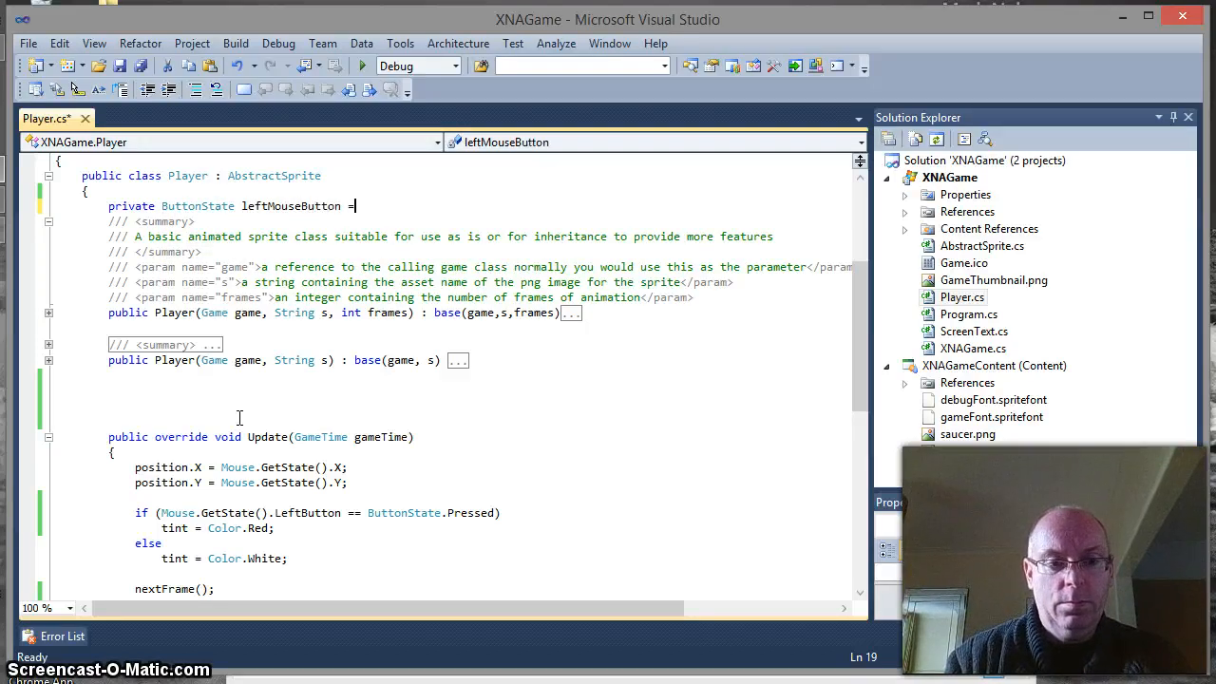
text(bu)
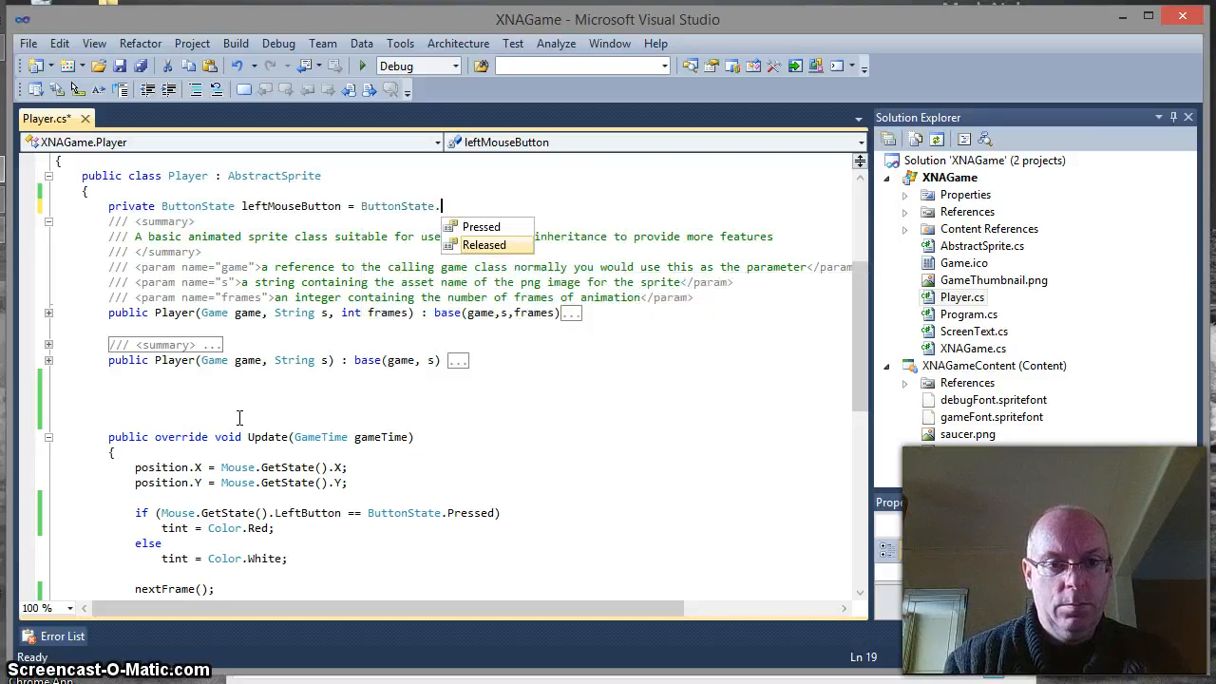
text(Released)
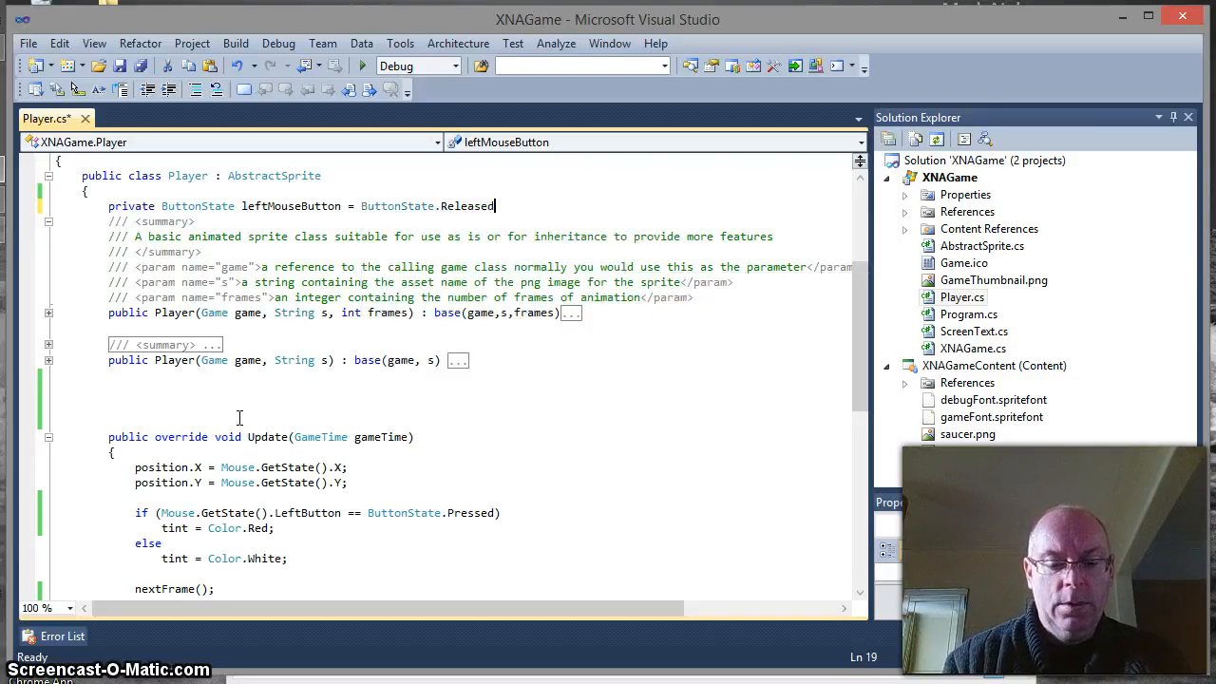
text(;)
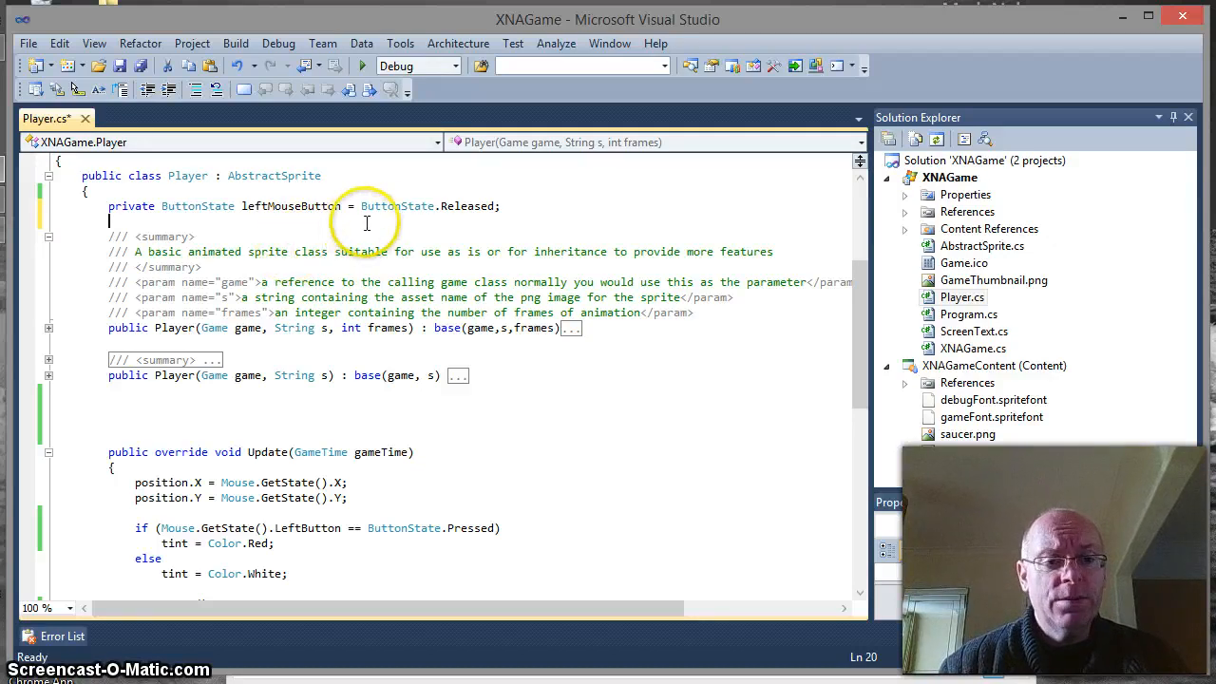
mouse_move(489, 206)
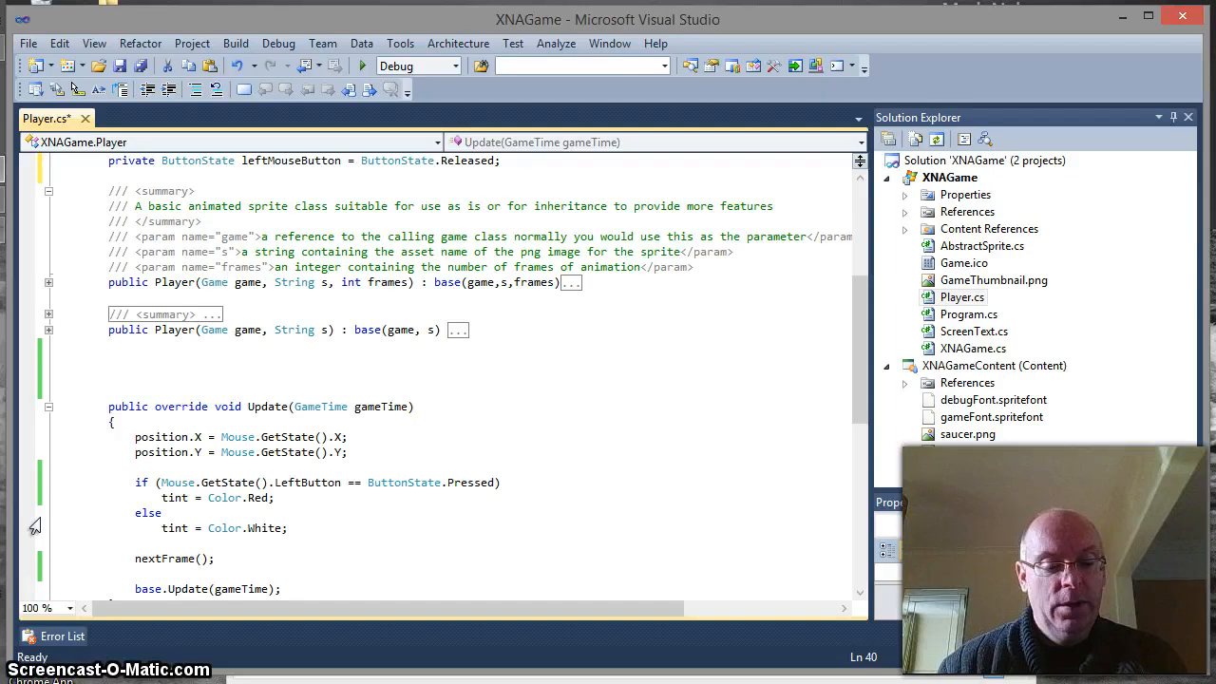
Write 'private Boolean leftMouseClicked(){' above Update and place the cursor inside its body.
text(pri)
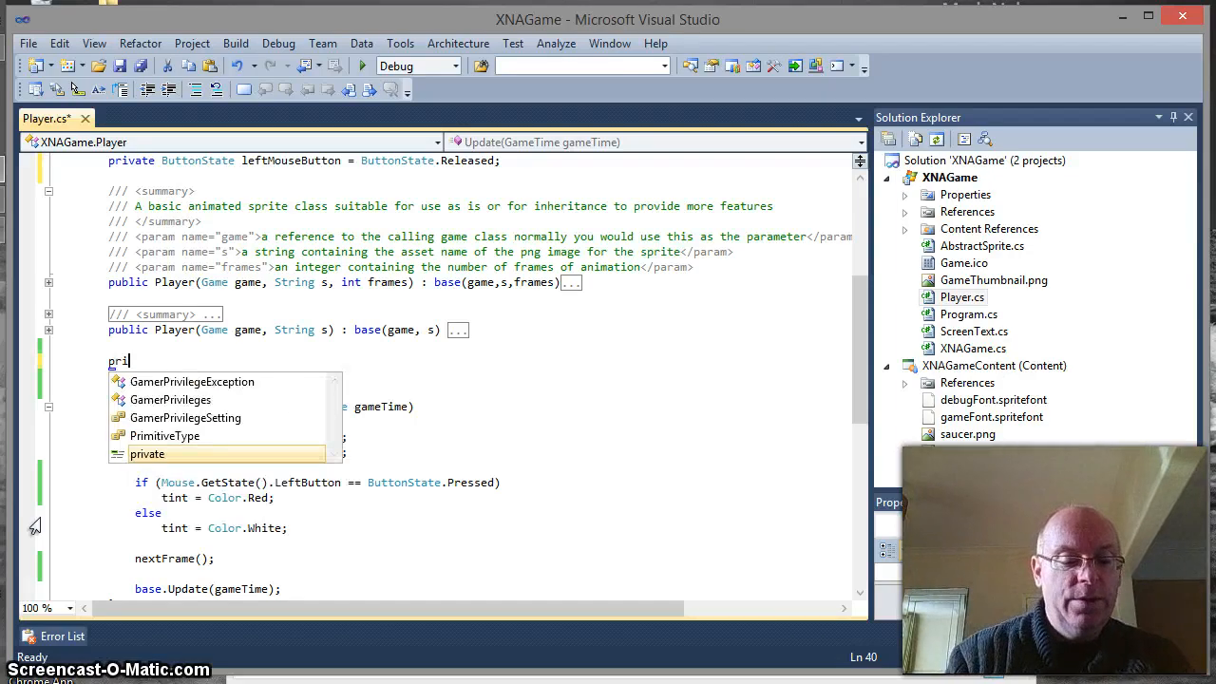
text(vate)
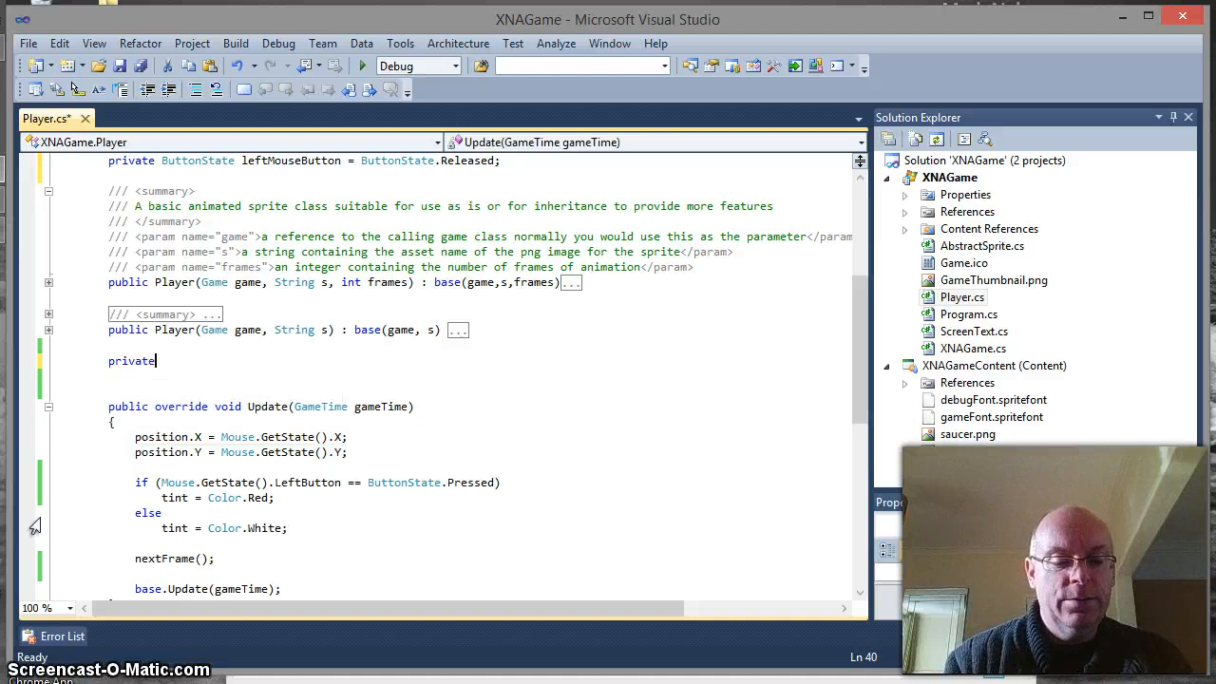
text(bool)
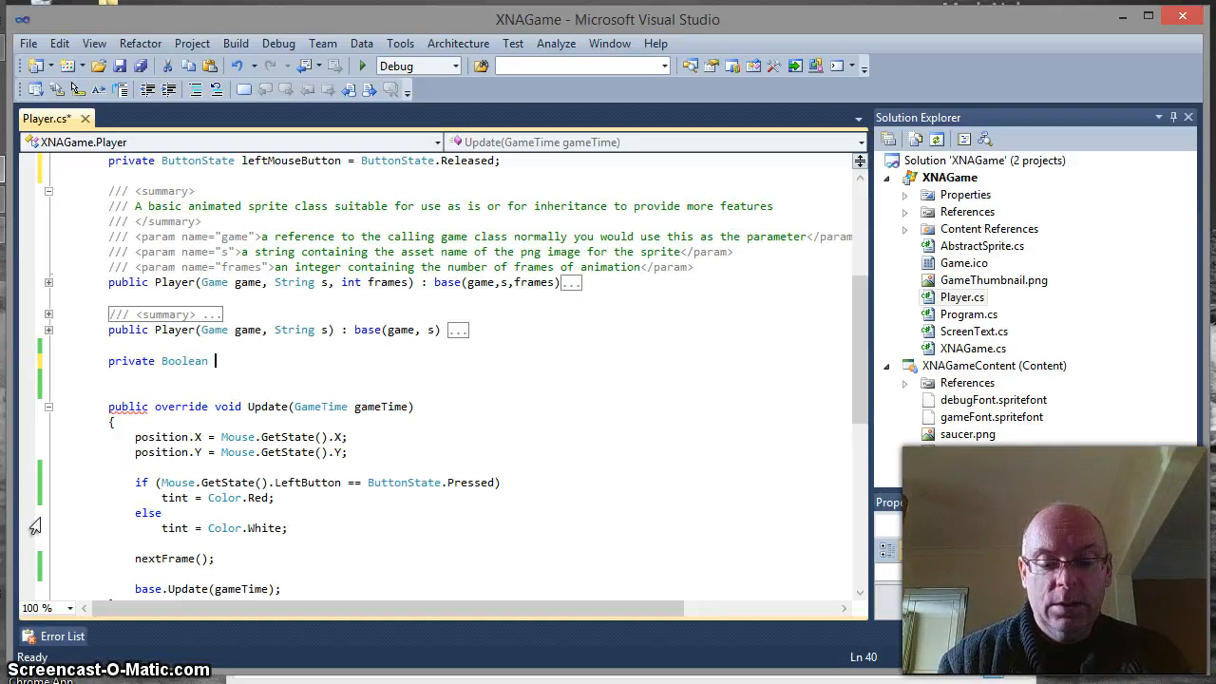
text(lef)
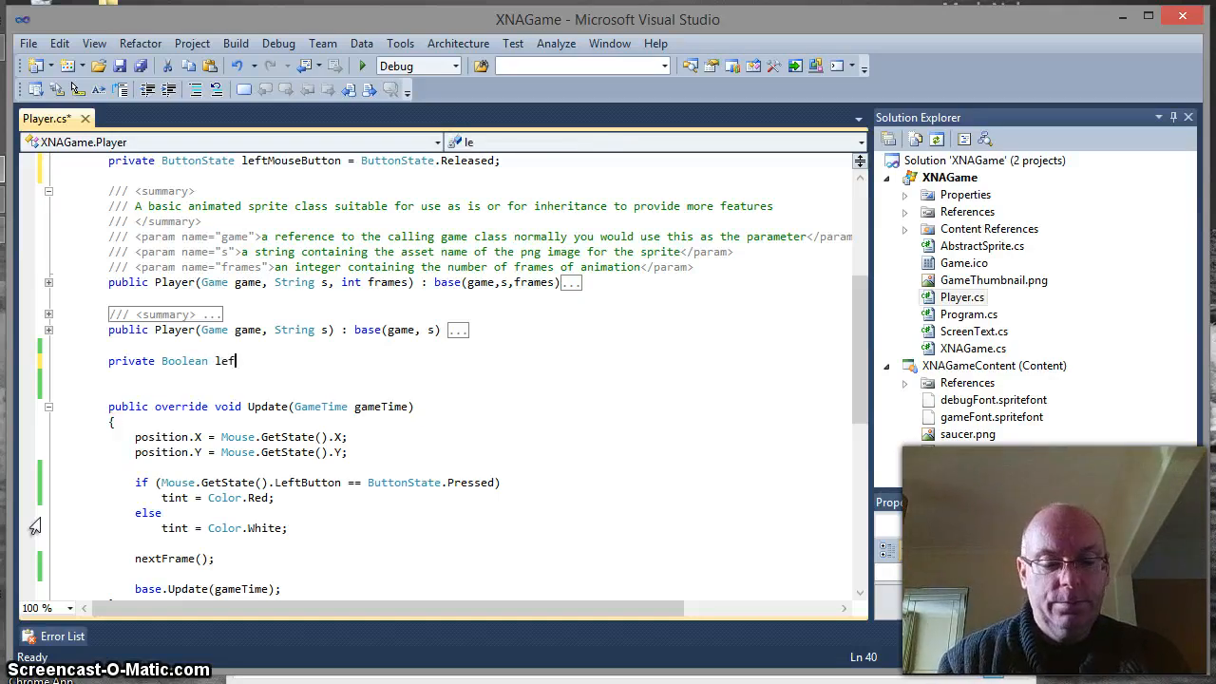
text(M)
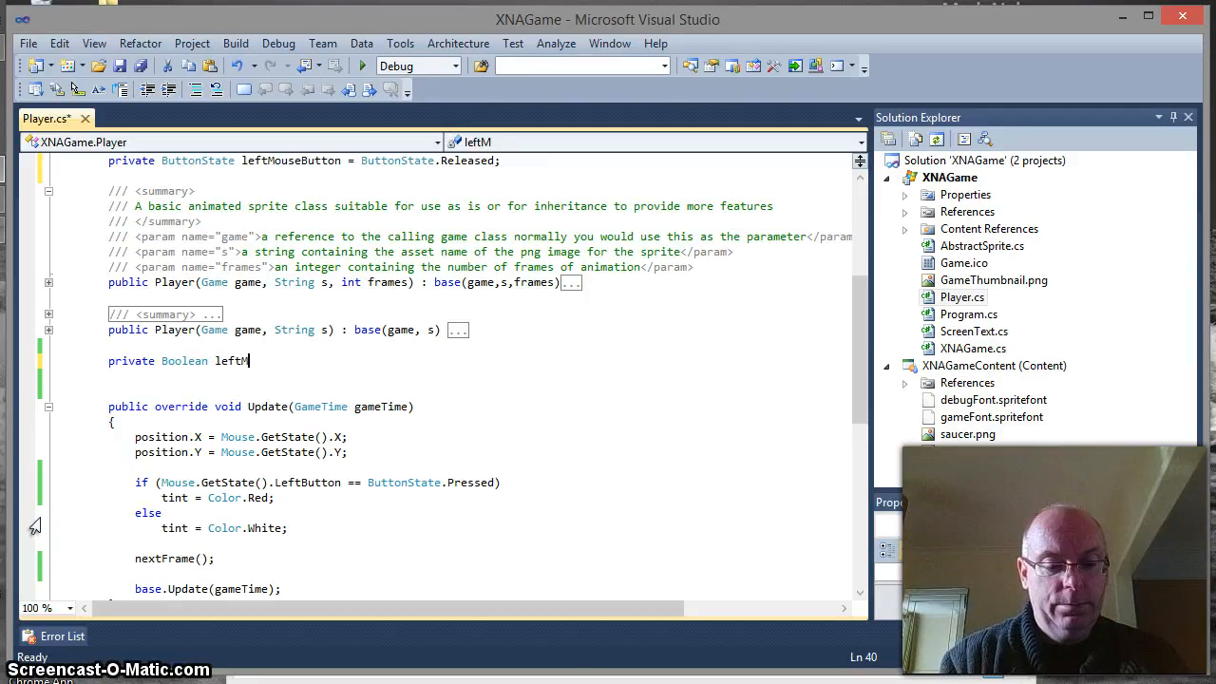
text(ouseCl)
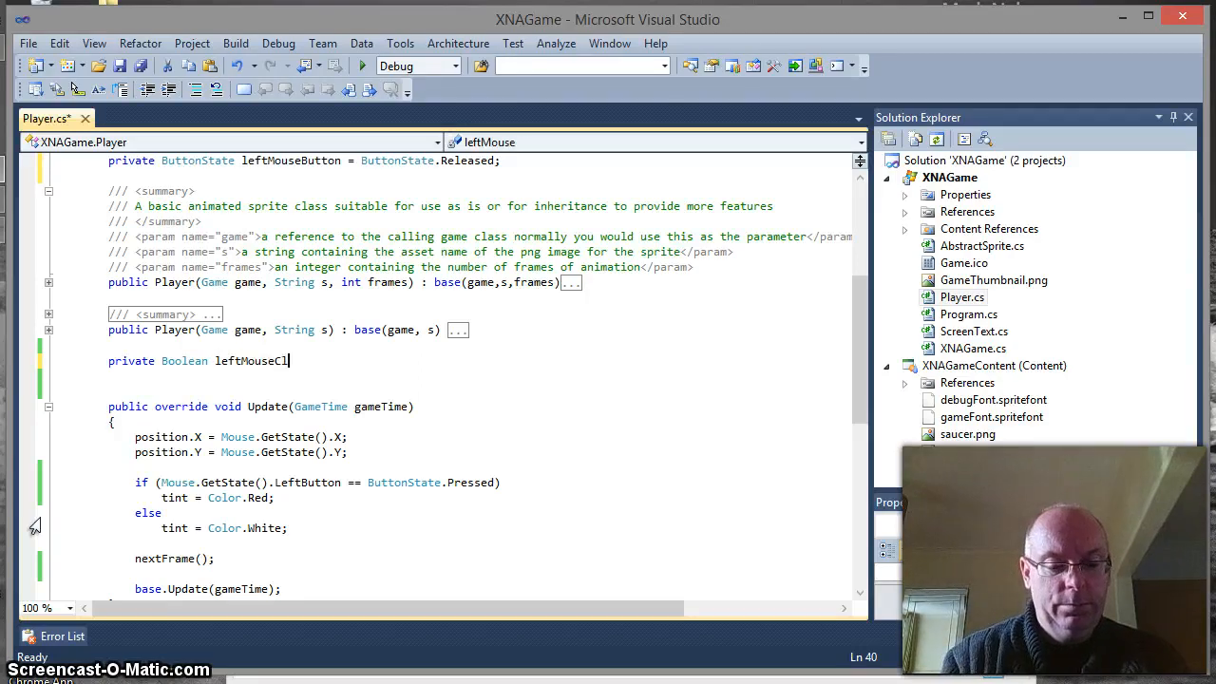
text(icked)
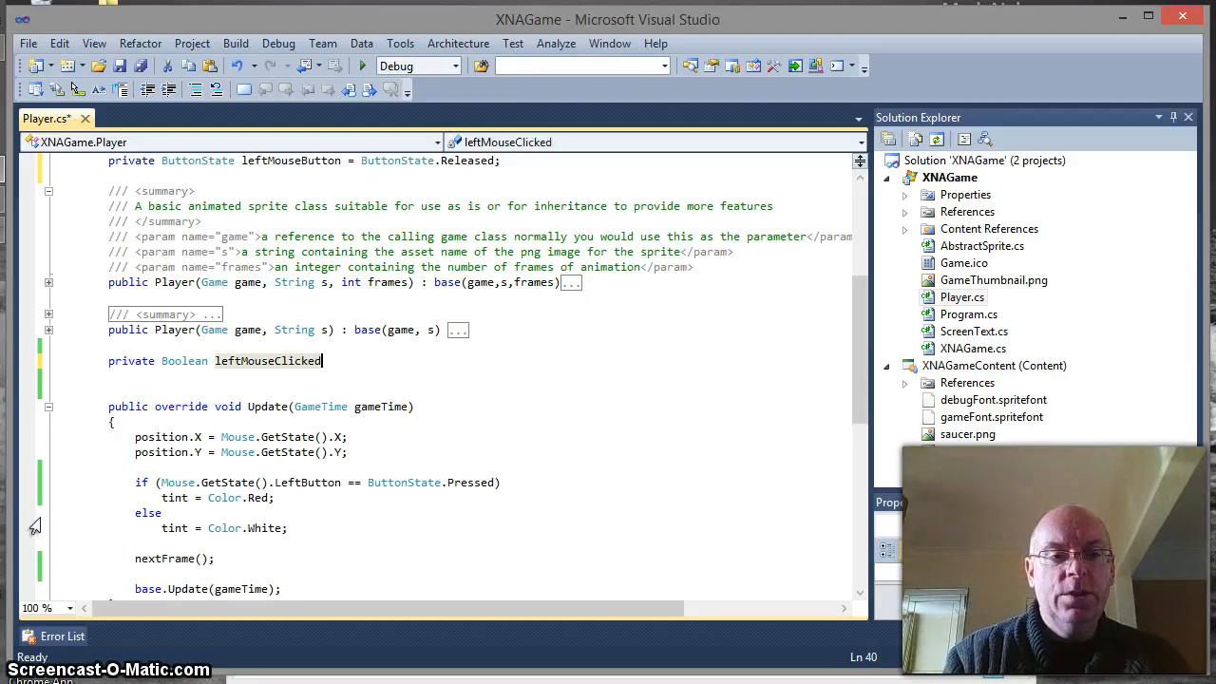
text((){)
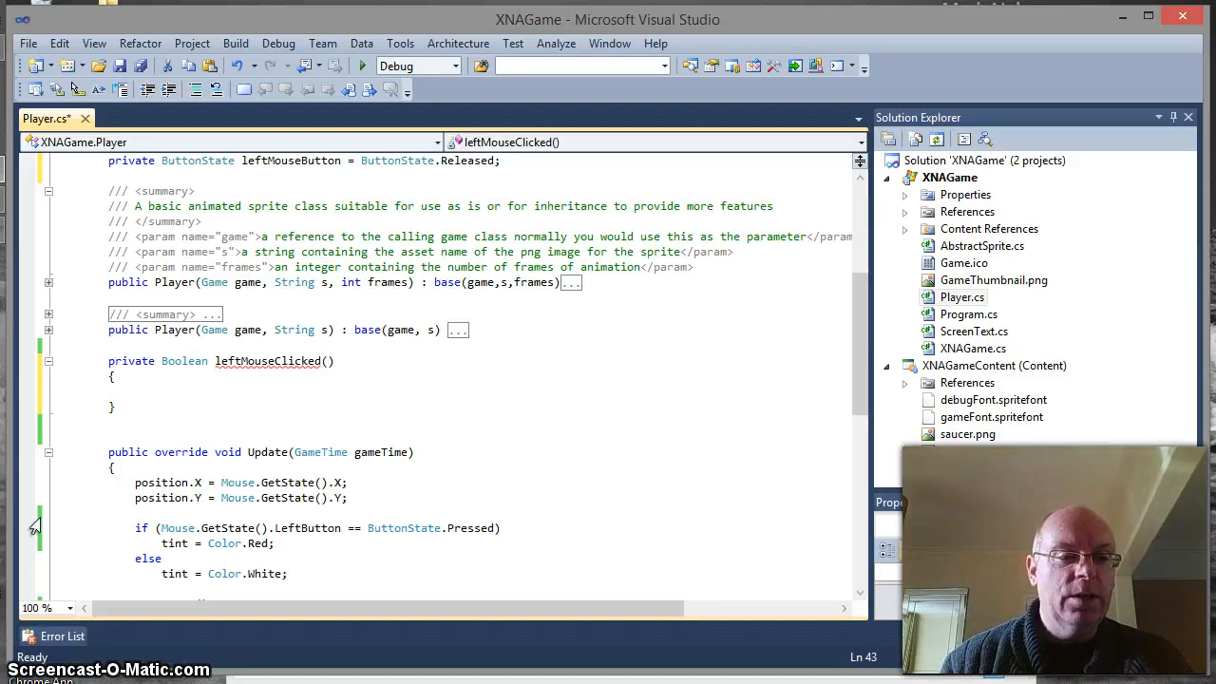
click(136, 391)
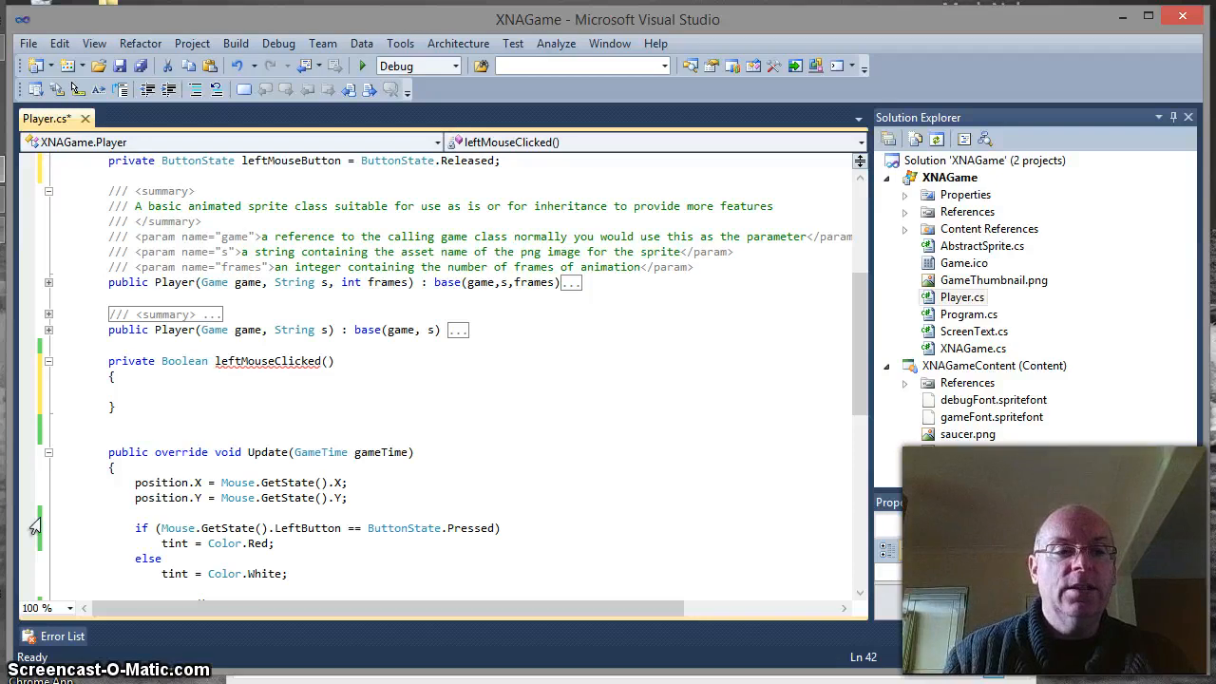
Write an if testing leftMouseButton == ButtonState.Released && Mouse.GetState().LeftButton == ButtonState.Pressed.
text(if)
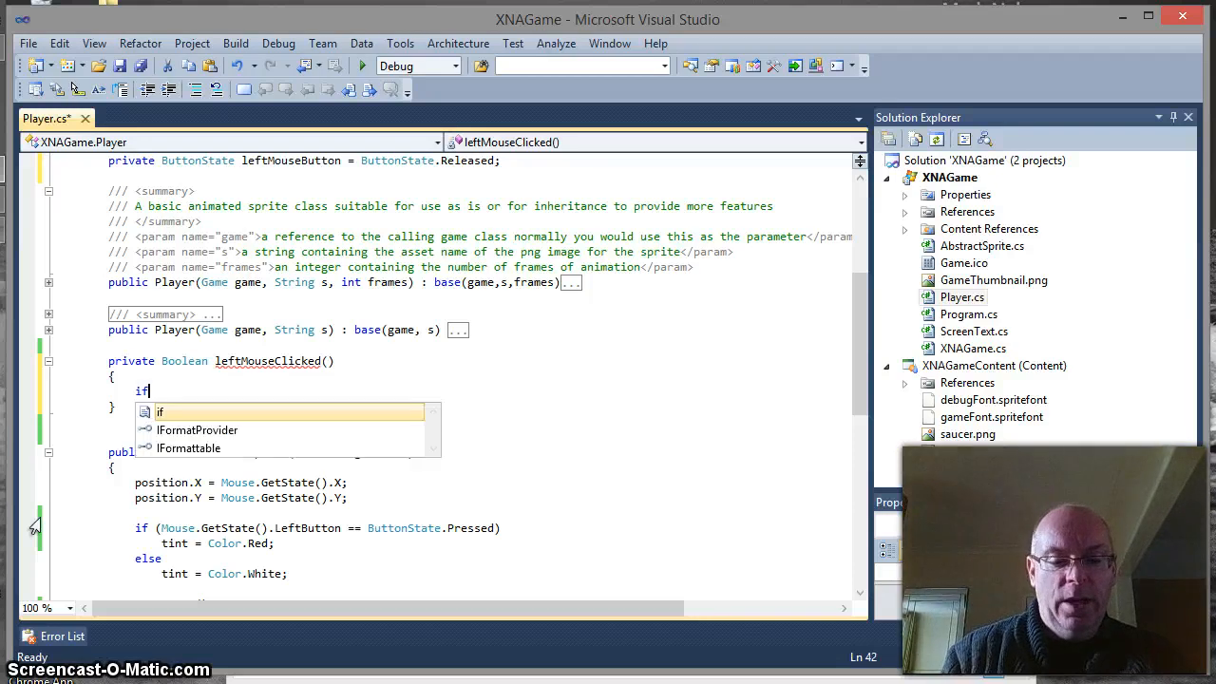
text(()
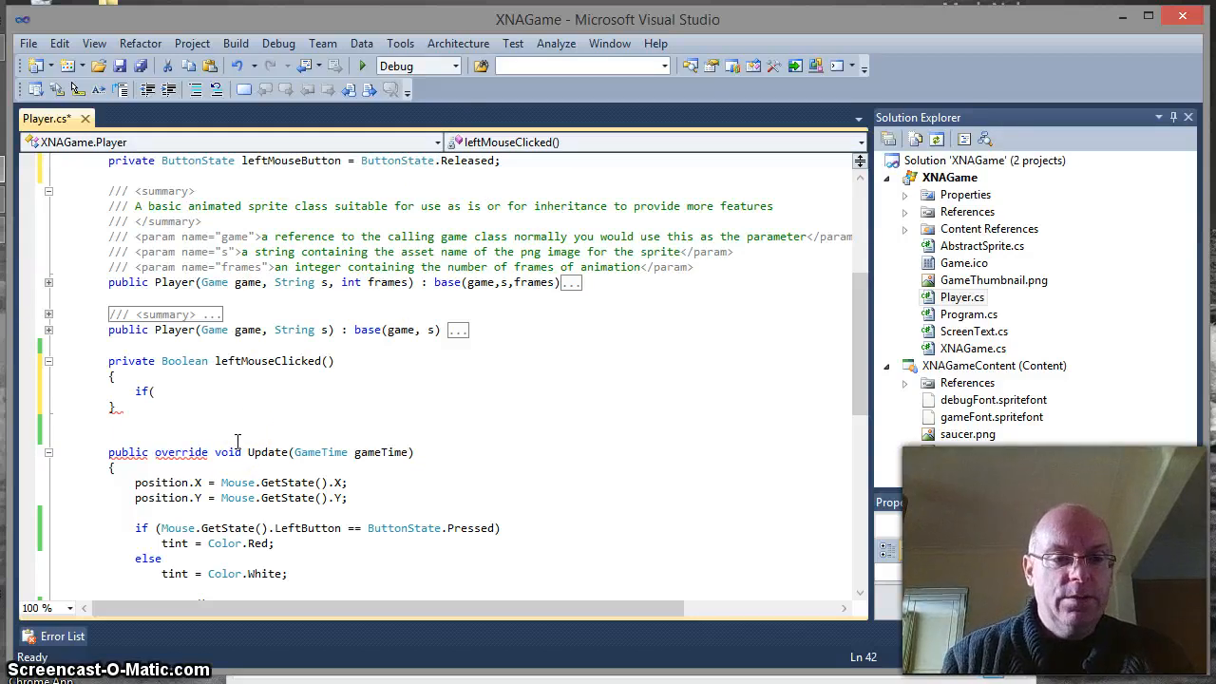
text(l)
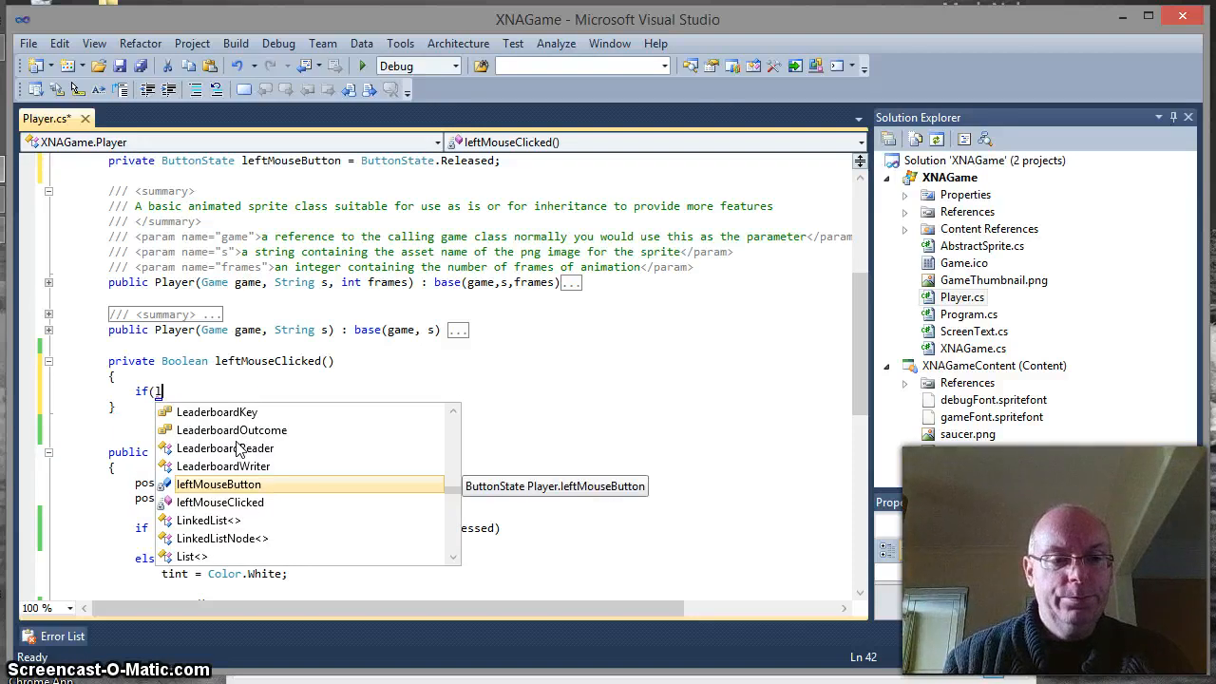
text(leftMouseButton ==)
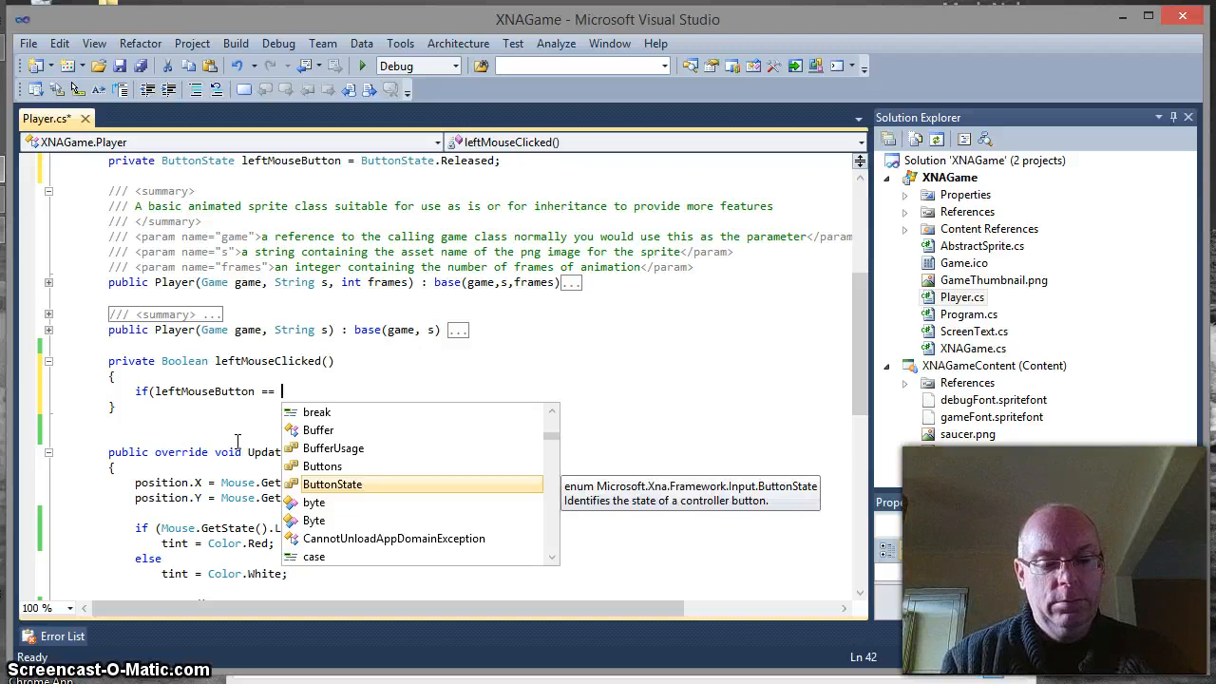
text(b)
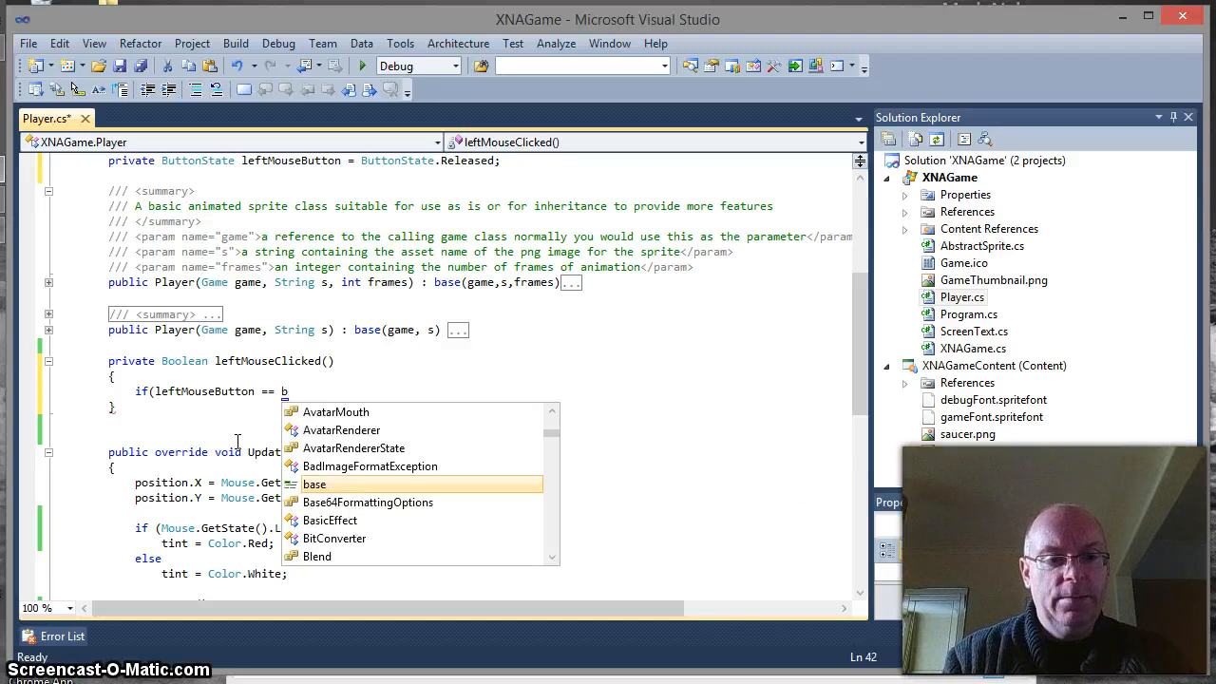
text(ButtonState.)
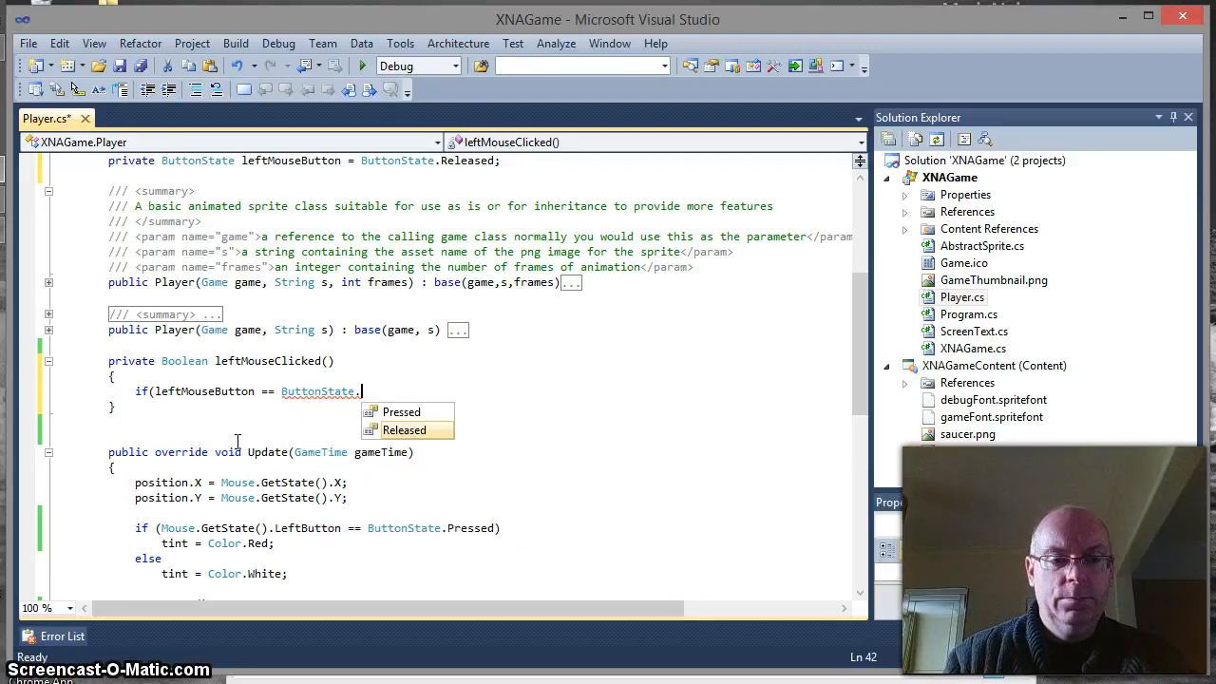
text(r)
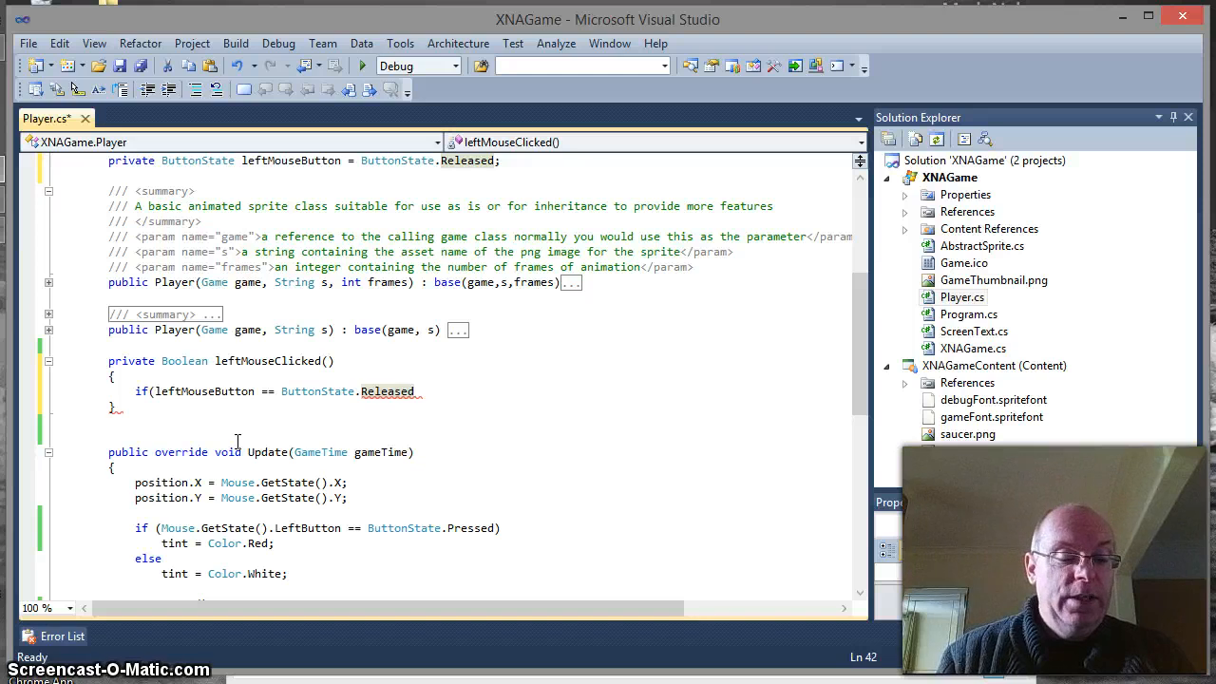
text(&& Mouse.GetState)
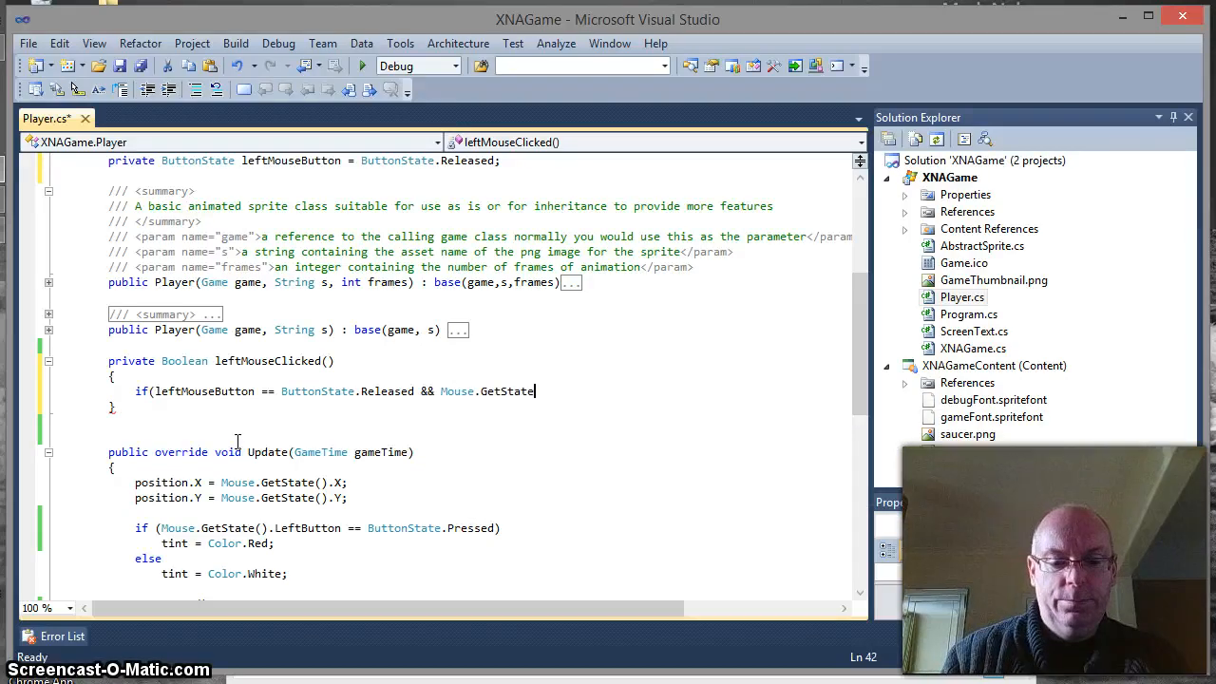
text(.LeftButton)
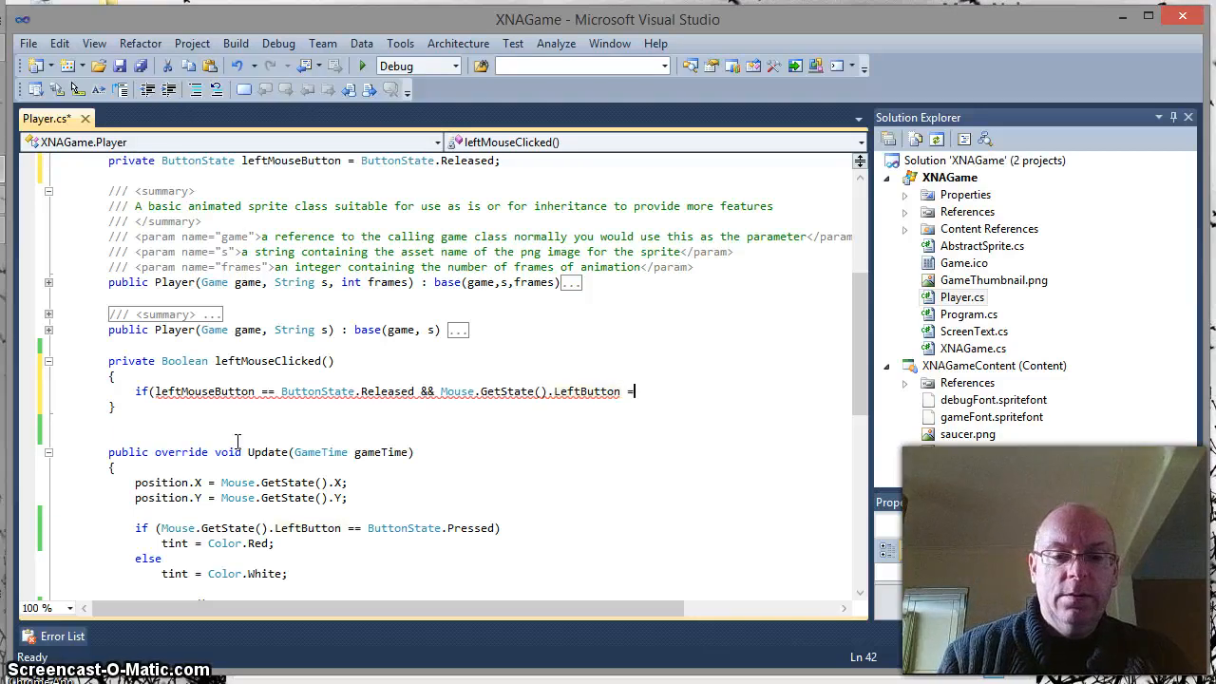
text(=)
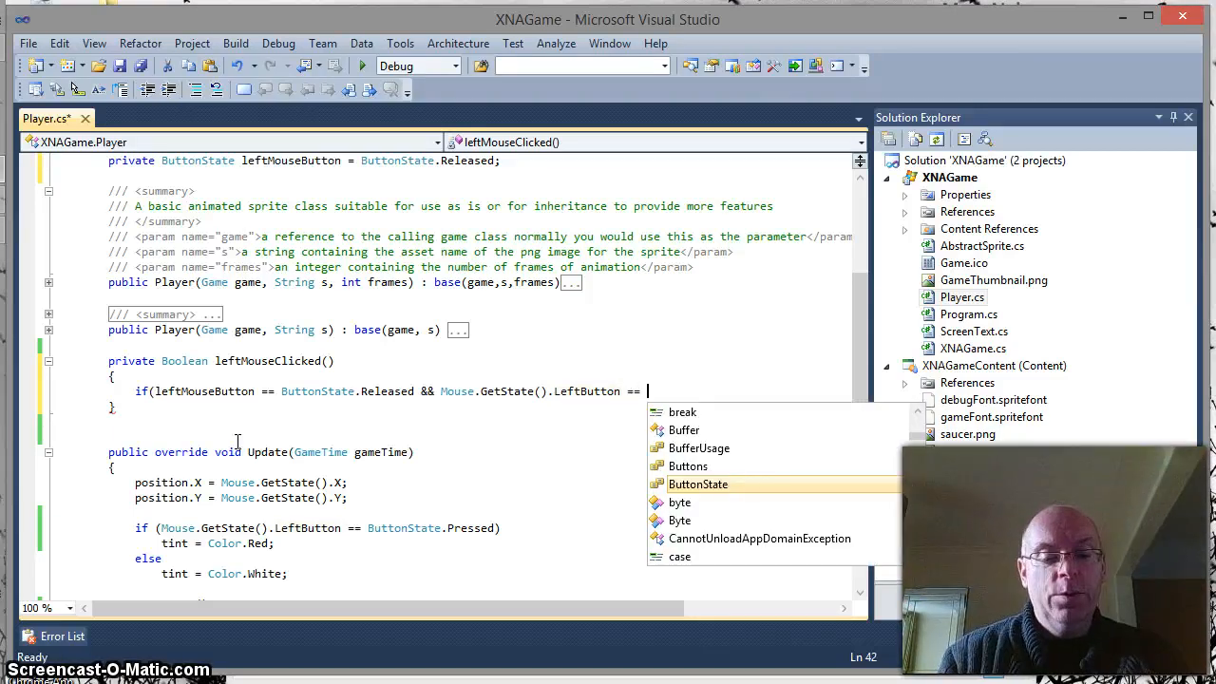
text(bu)
text({ )
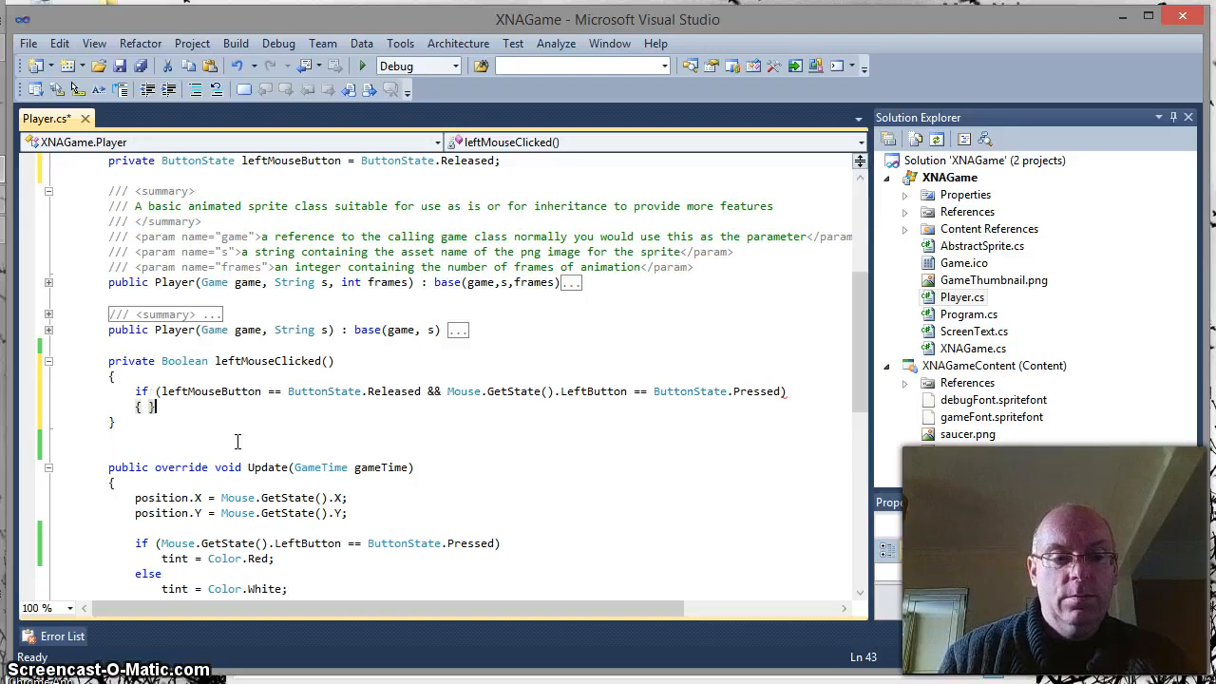
Add an empty else branch after the if, with the blocks on separate lines.
text(else)
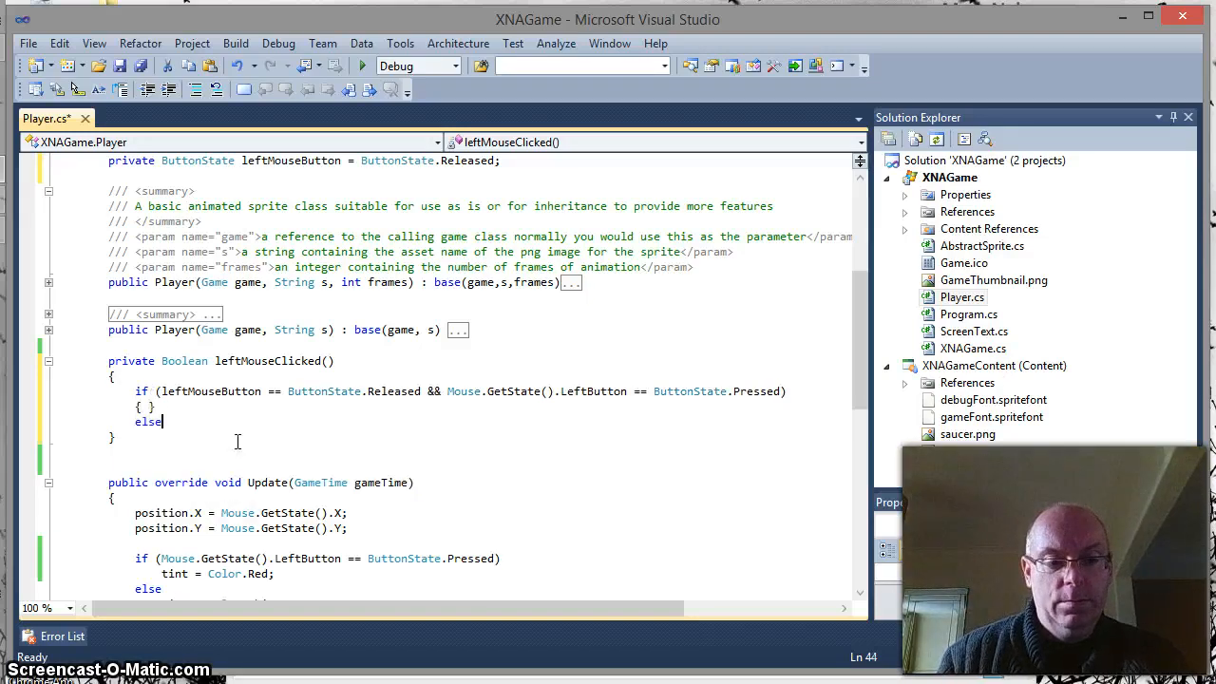
text({ })
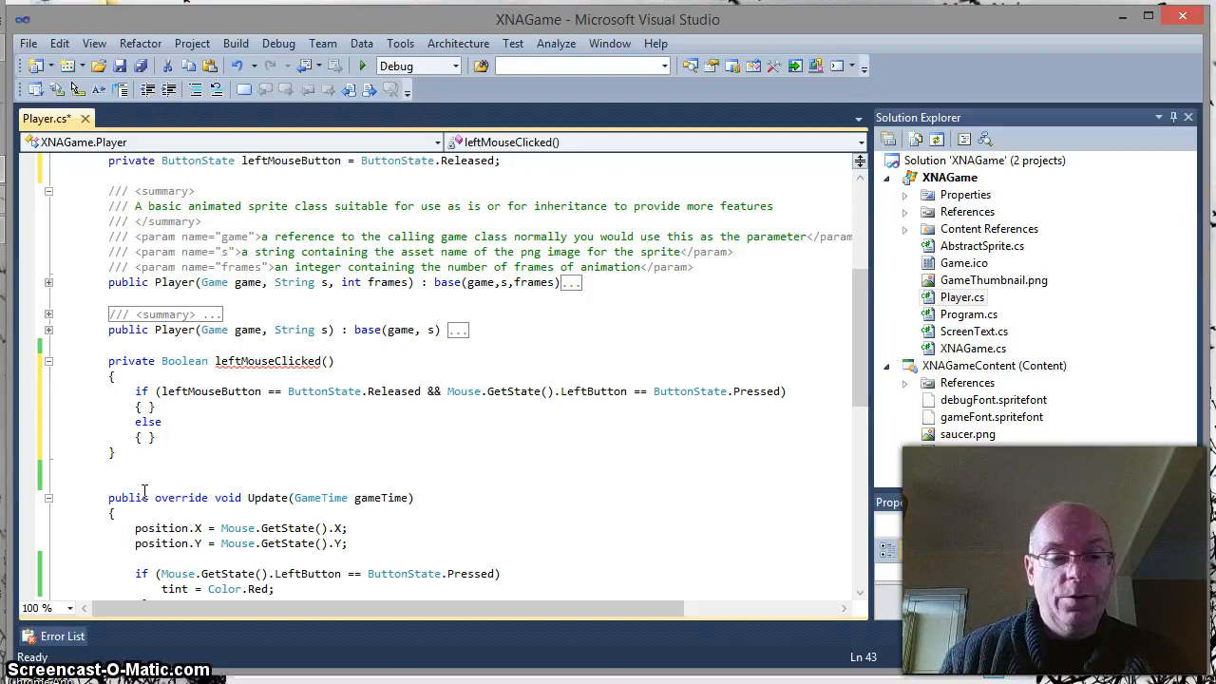
key(enter)
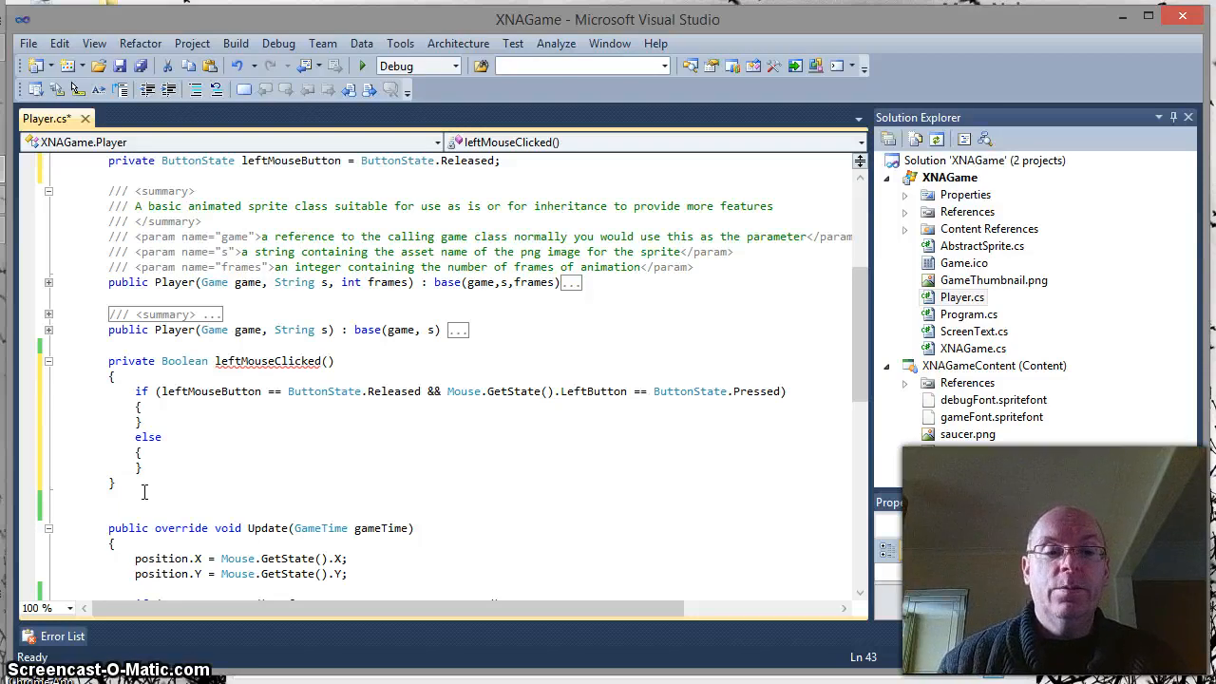
Make the if branch return true and the else branch return false.
click(147, 407)
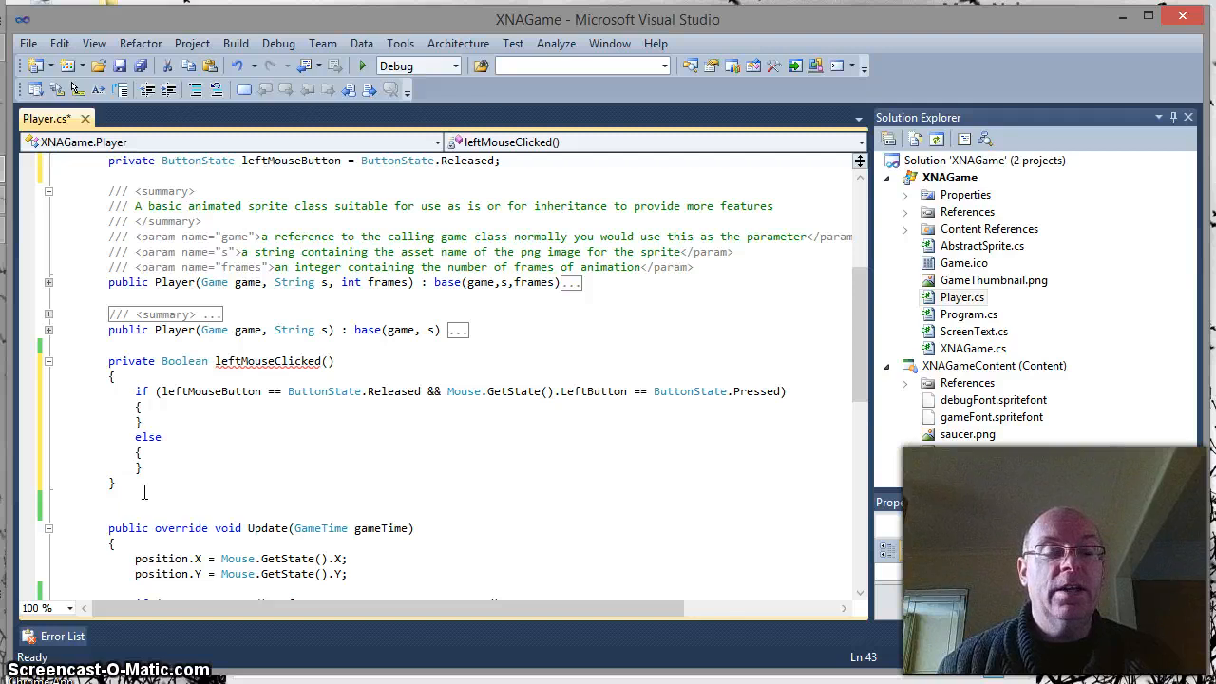
click(144, 406)
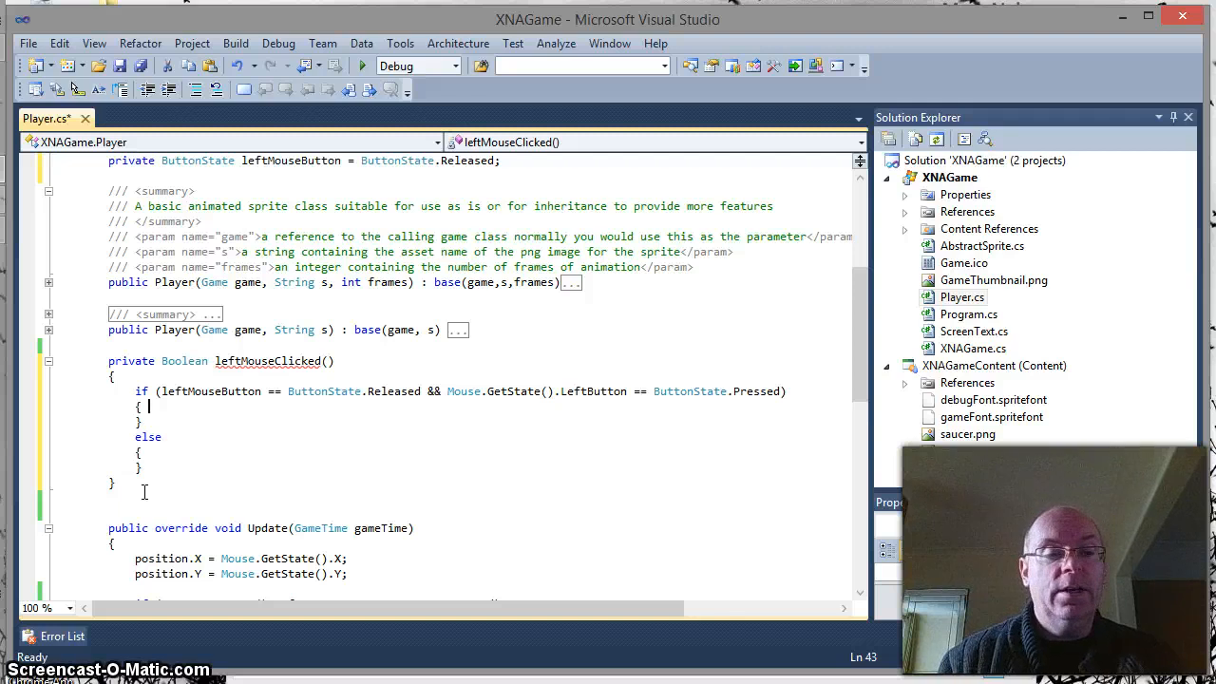
text(re)
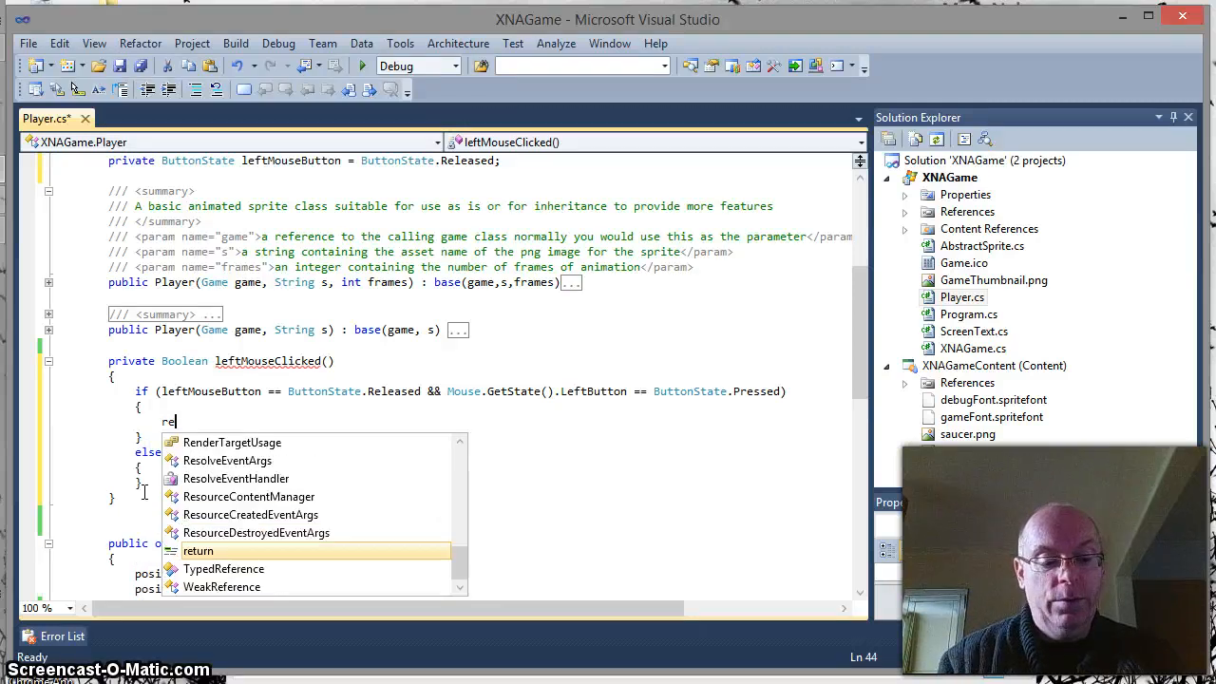
text(turn)
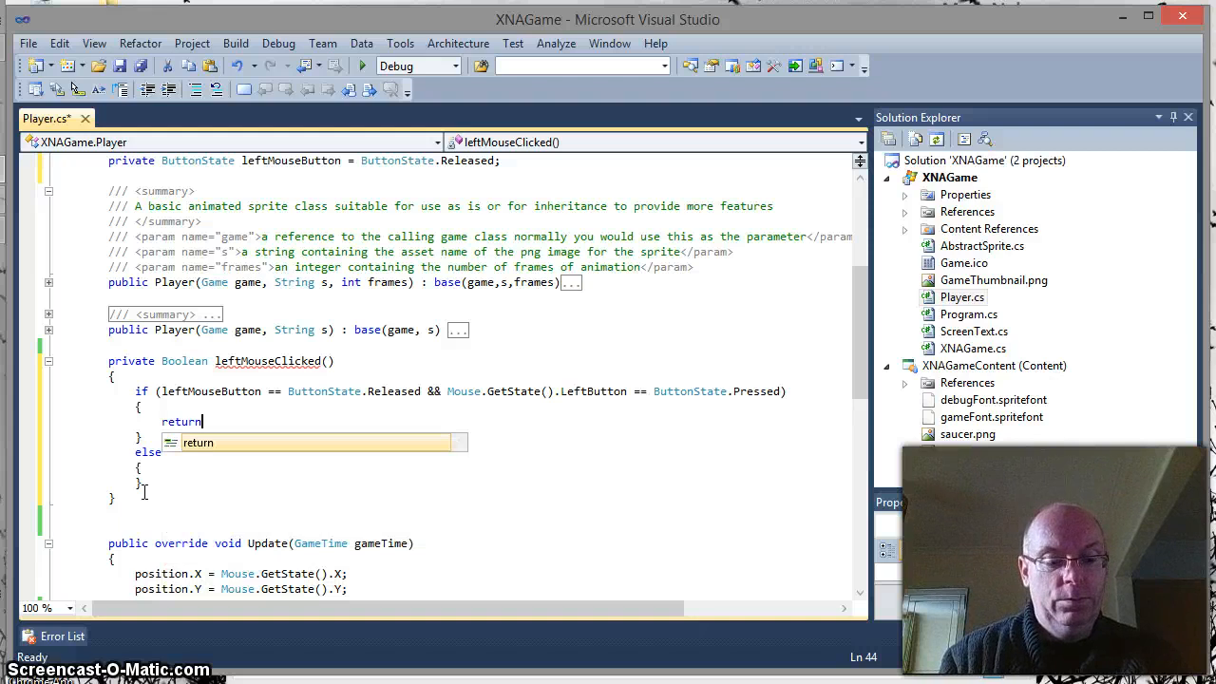
text(true)
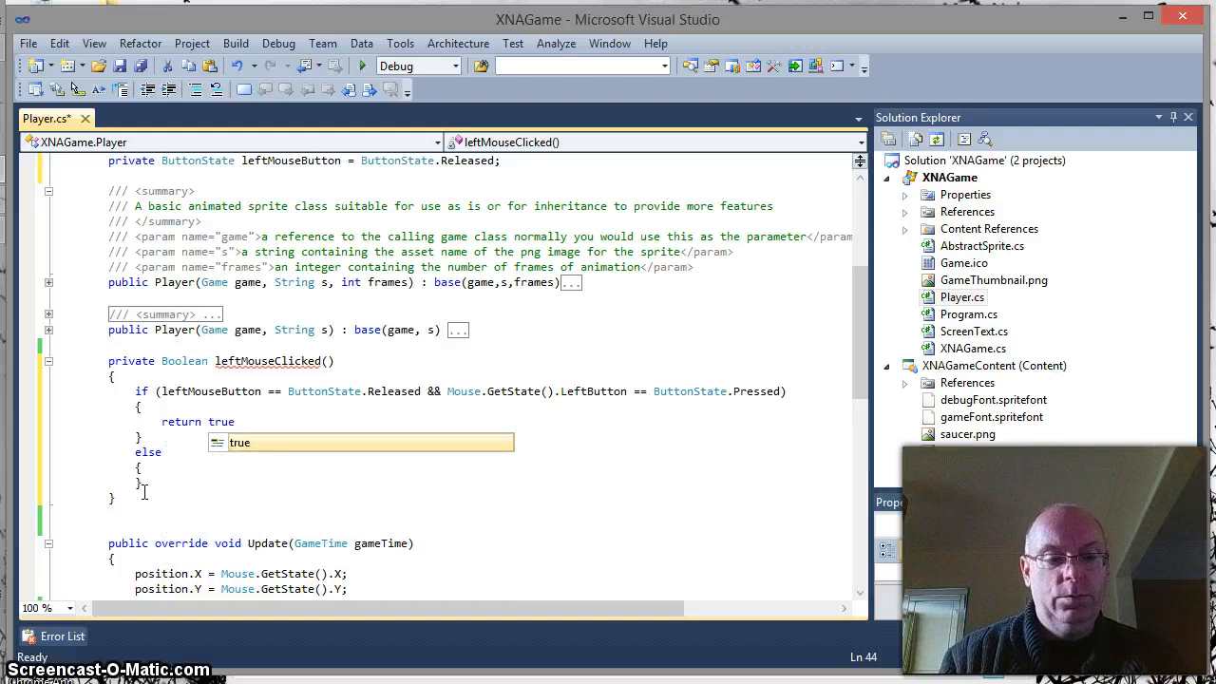
text(;)
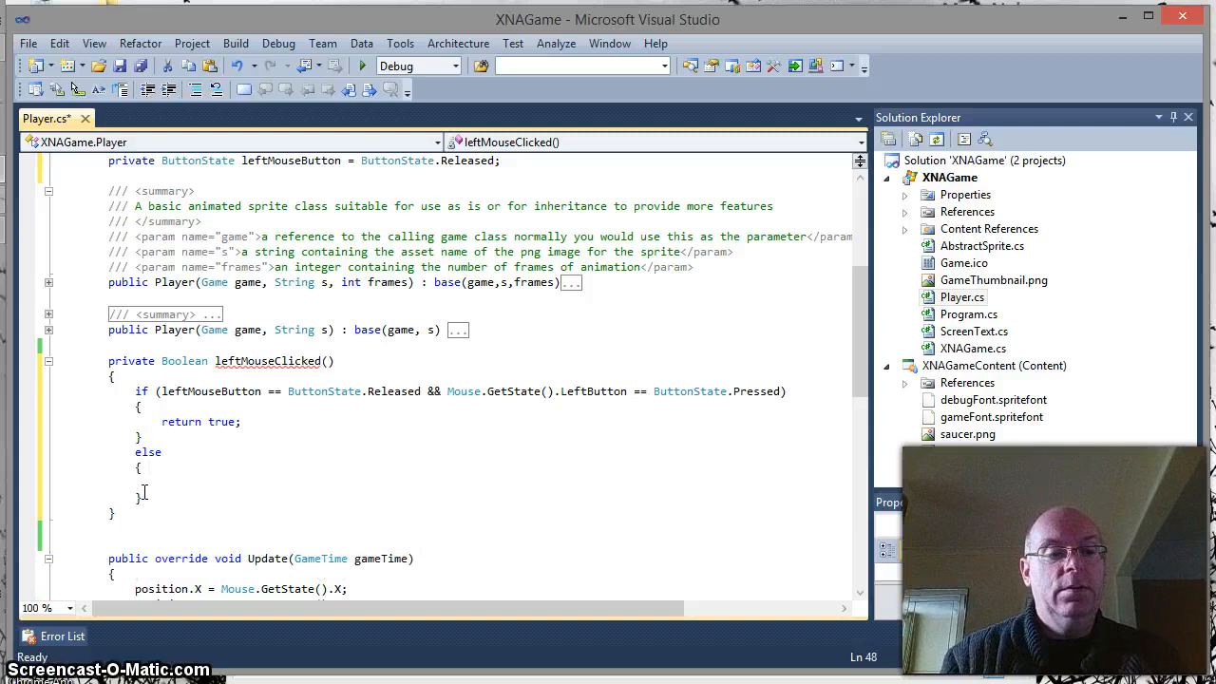
text(retu)
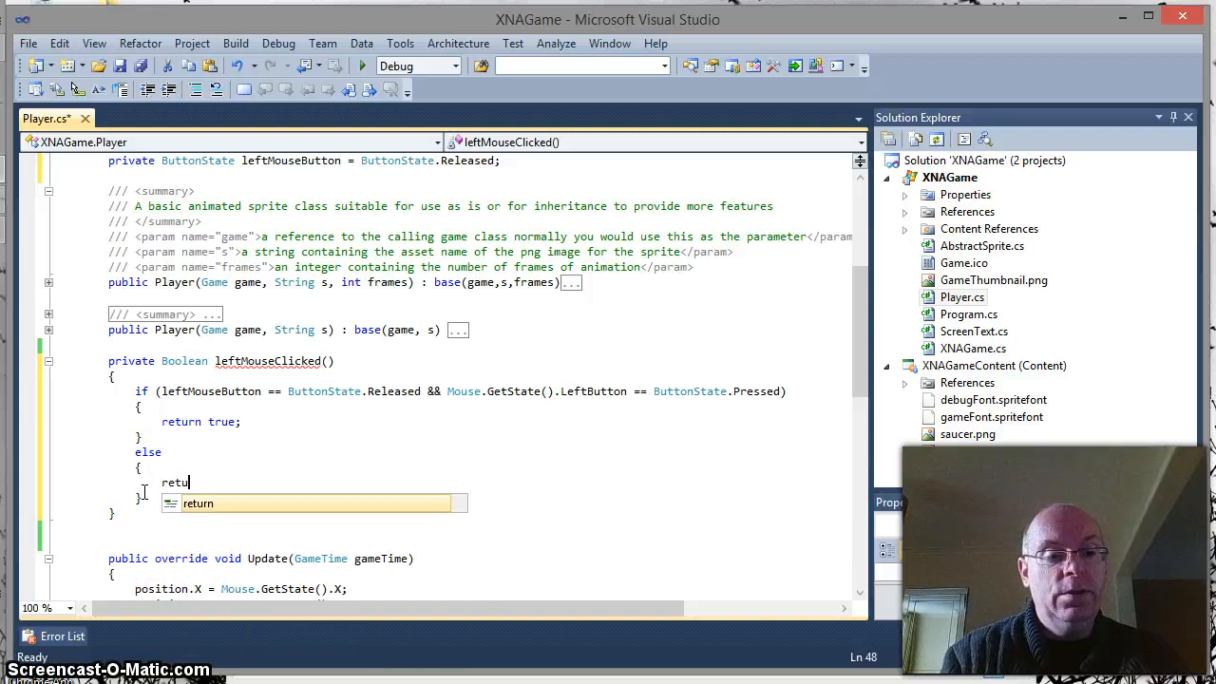
text(rn)
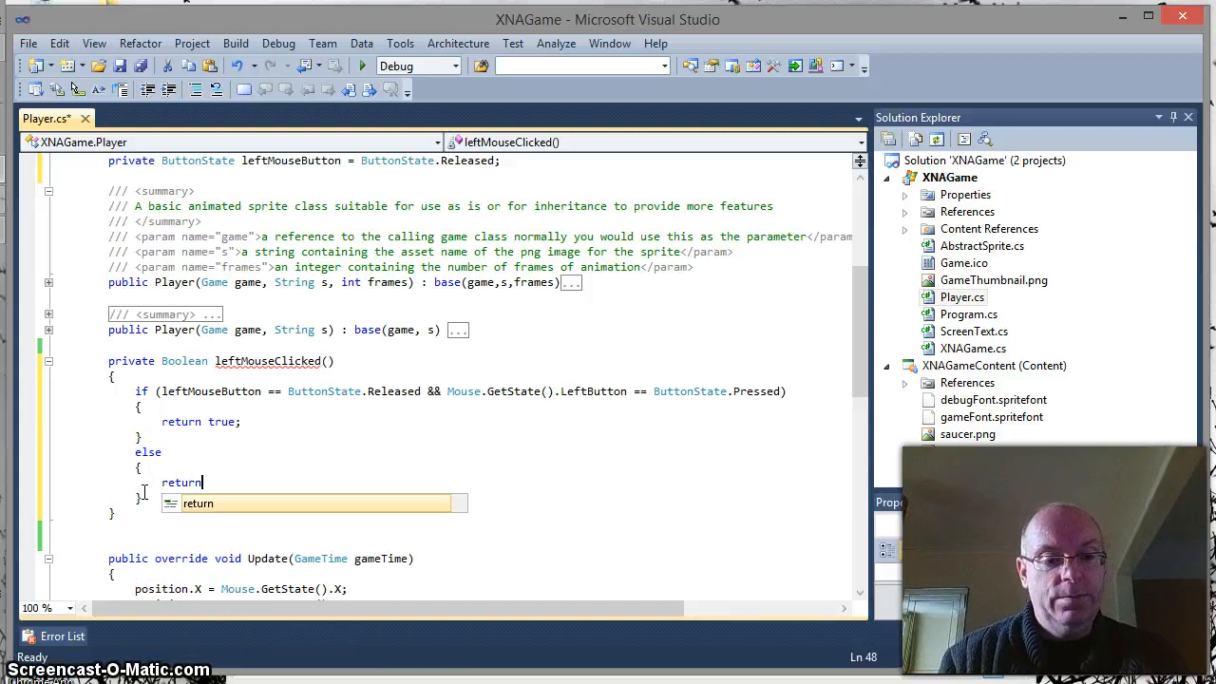
text(false)
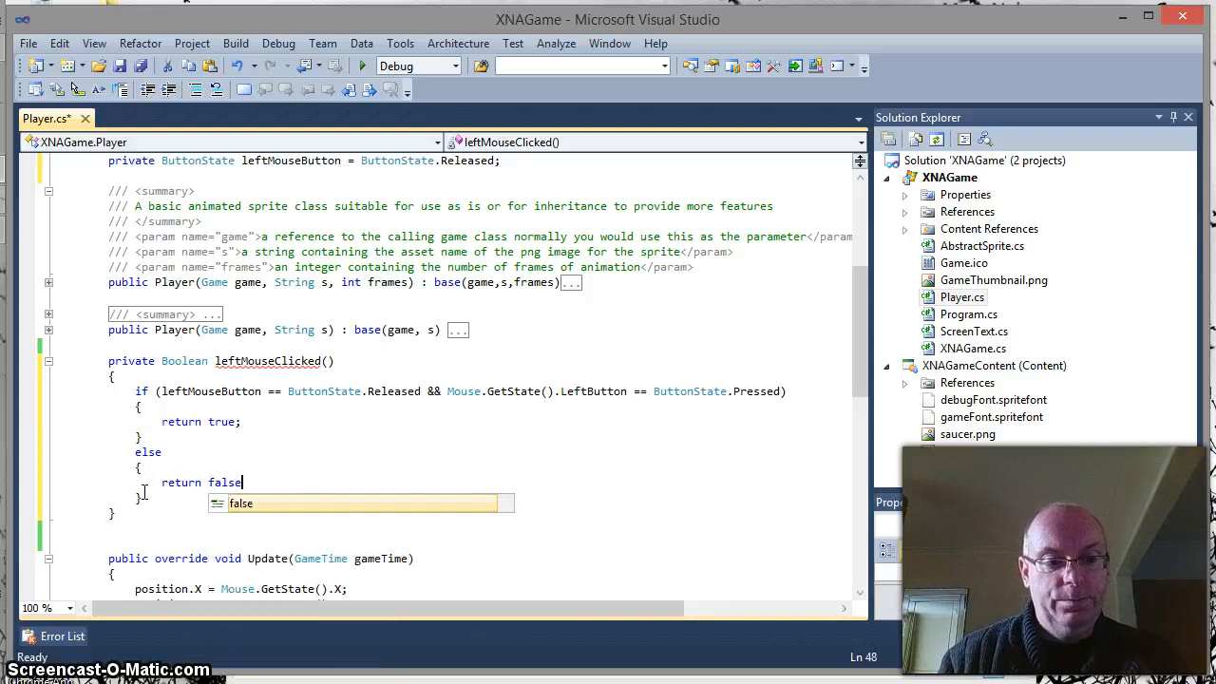
text(;)
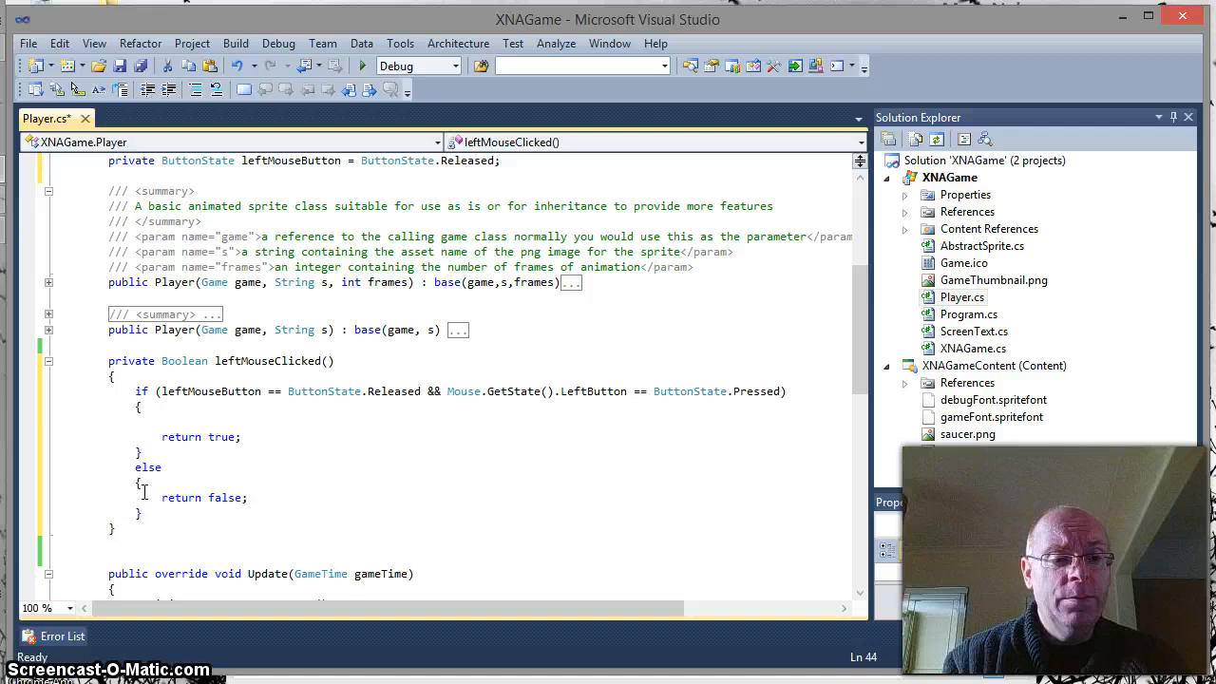
Add 'leftMouseButton = Mouse.GetState().LeftButton;' above the return in both branches.
text(lef)
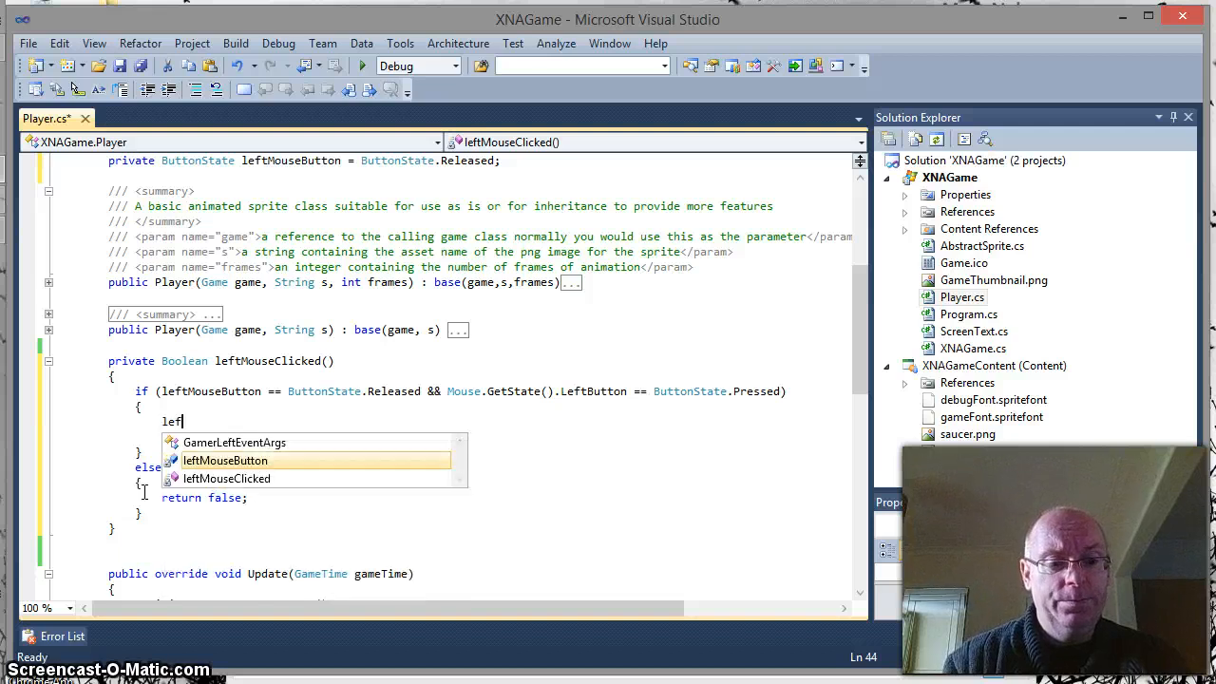
text(eftMouseButton =)
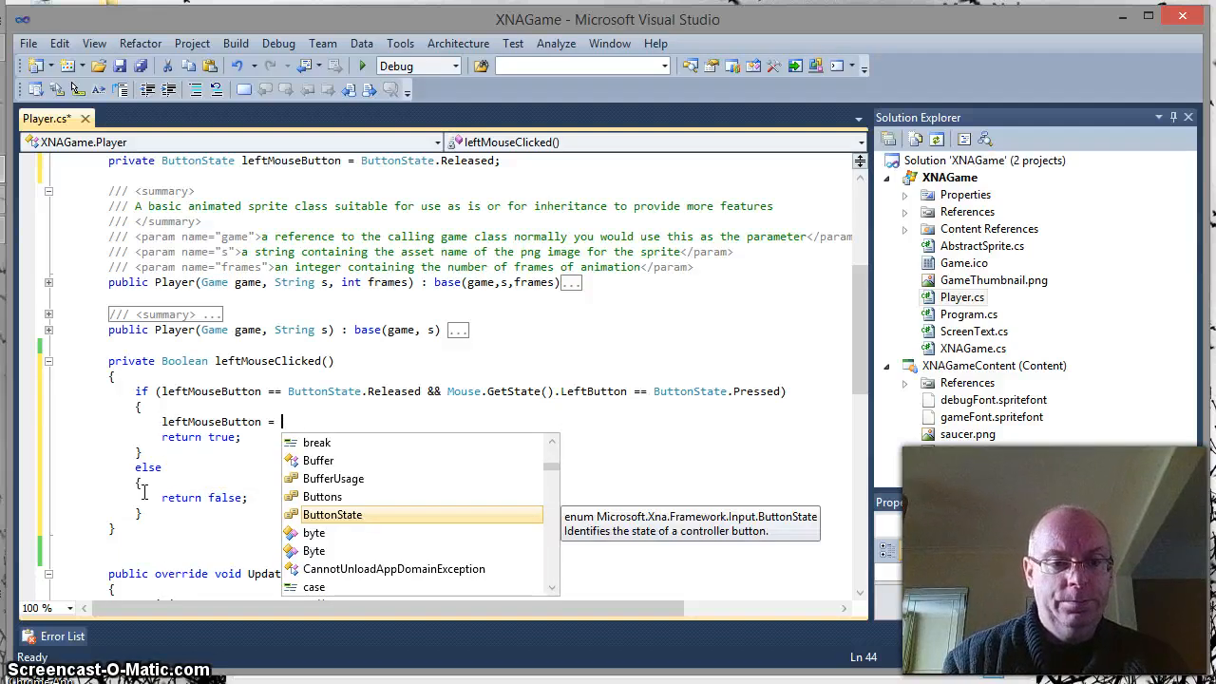
text(mou)
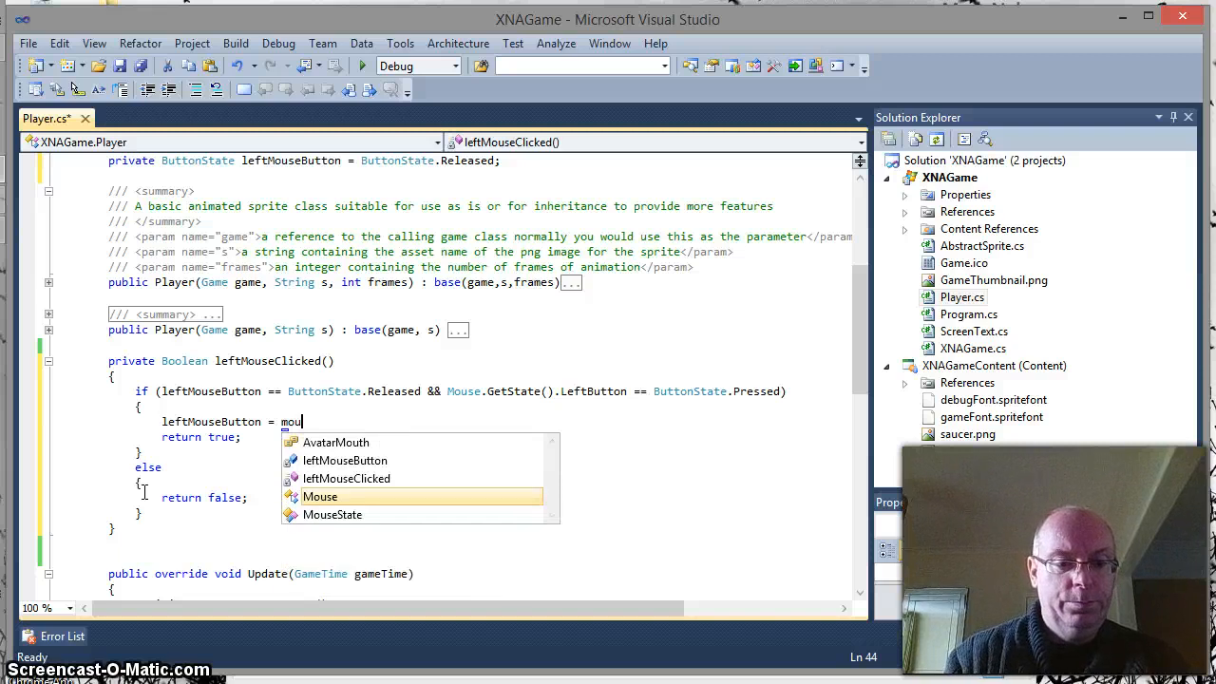
text(se.GetState)
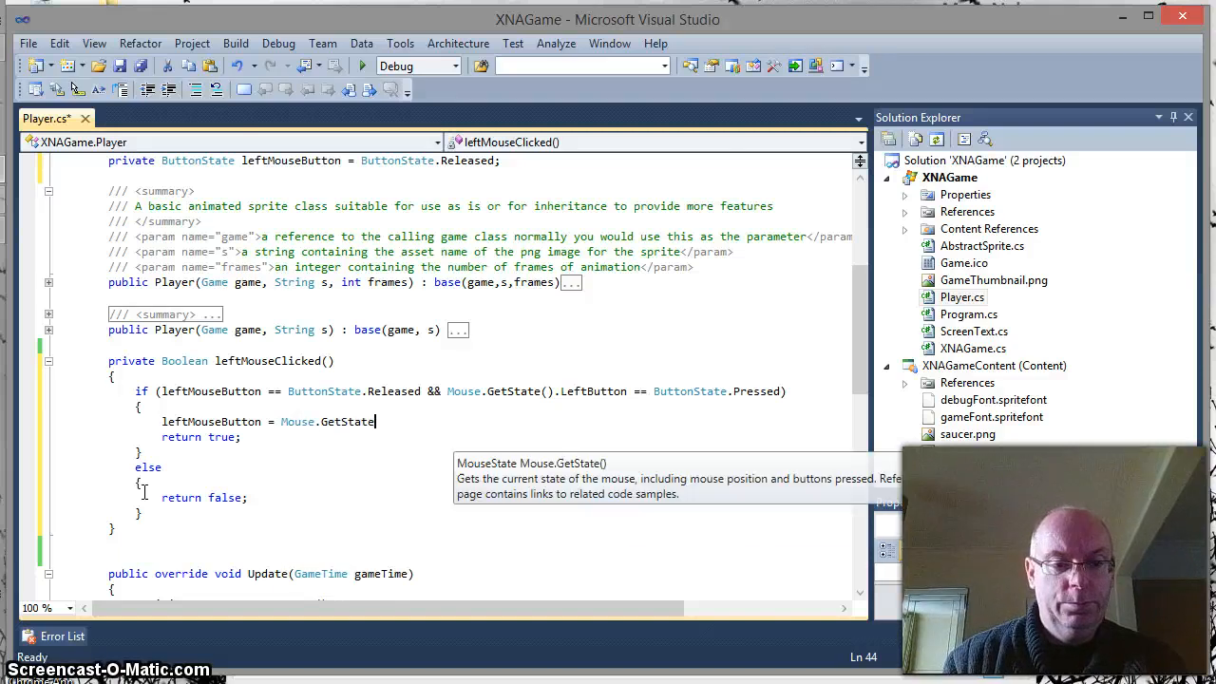
text(())
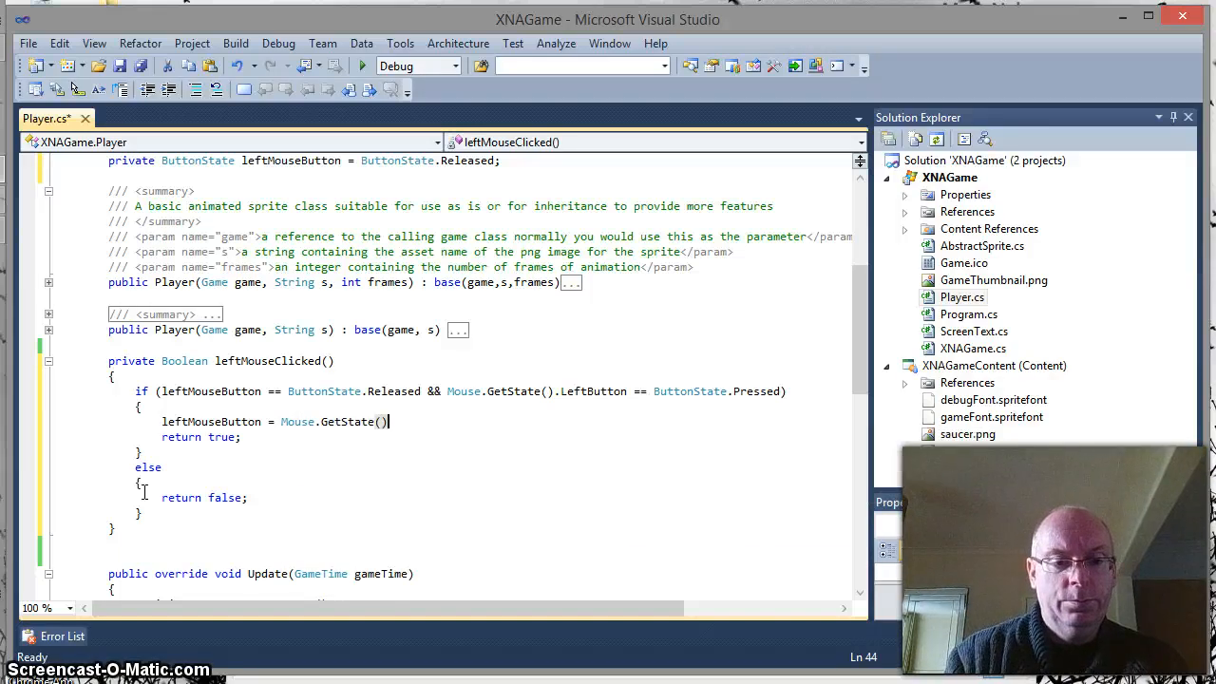
text(.lef)
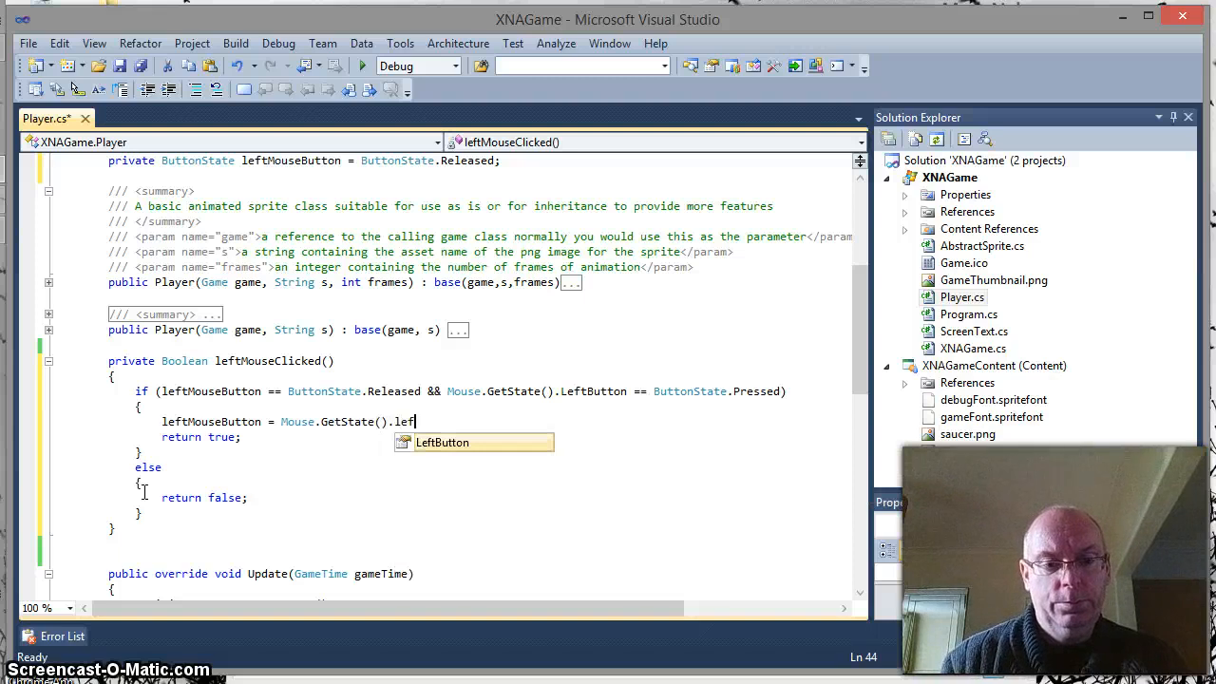
text(tButton;)
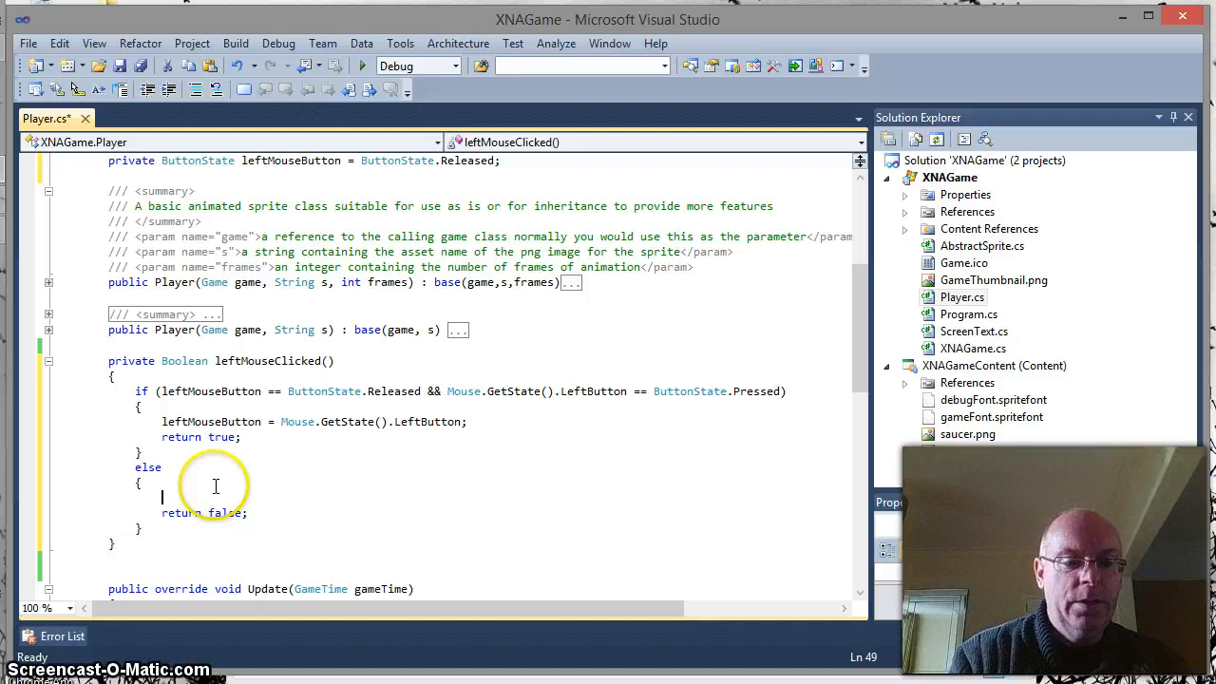
text(leftMouseButton = Mouse.GetState().LeftButton;)
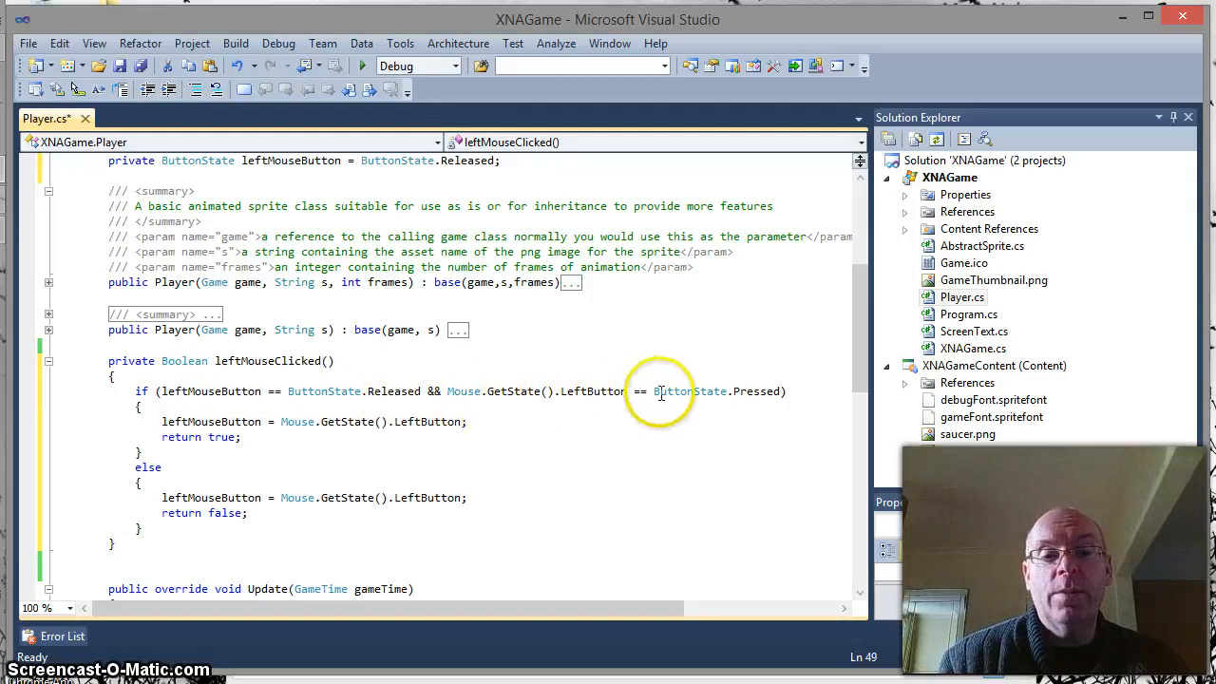
mouse_move(553, 424)
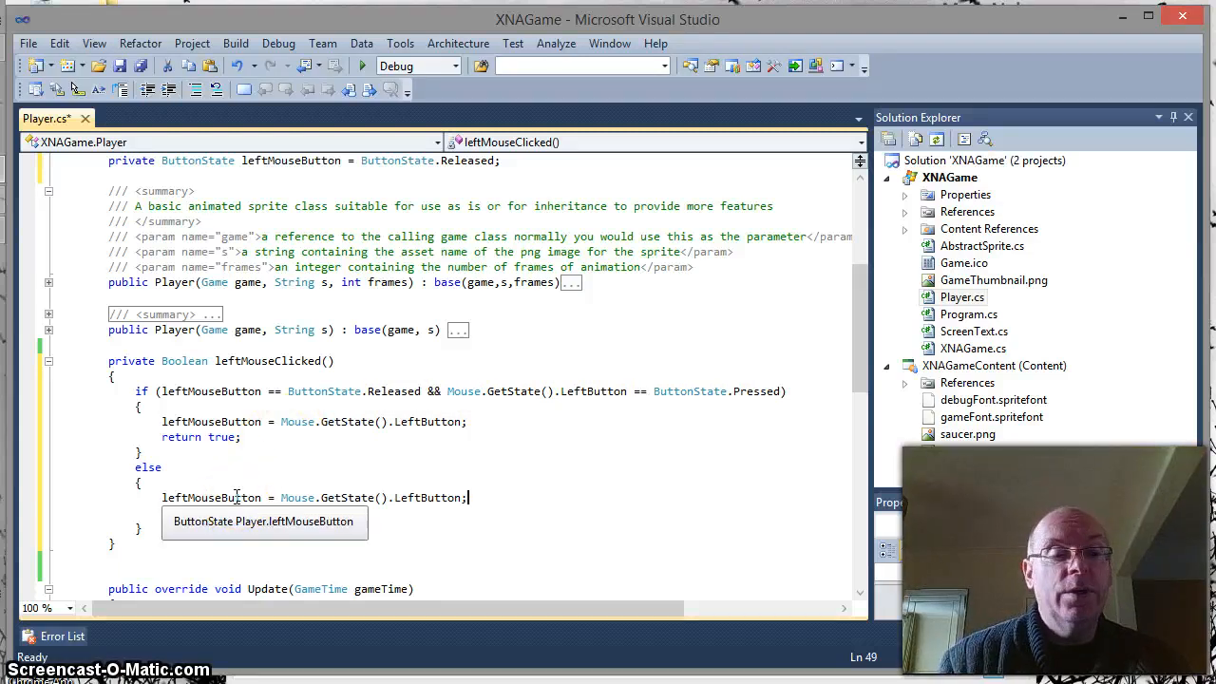
scroll(down, 3)
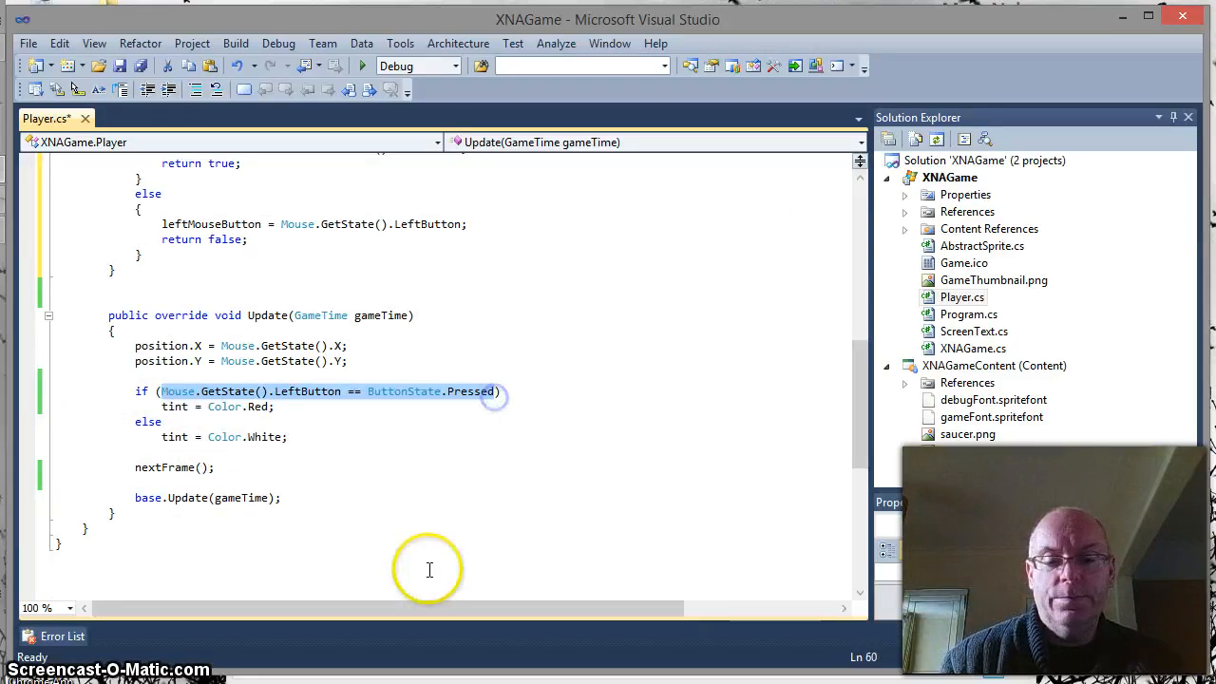
Replace Update's LeftButton-pressed if condition with a call to leftMouseClicked().
key(Delete)
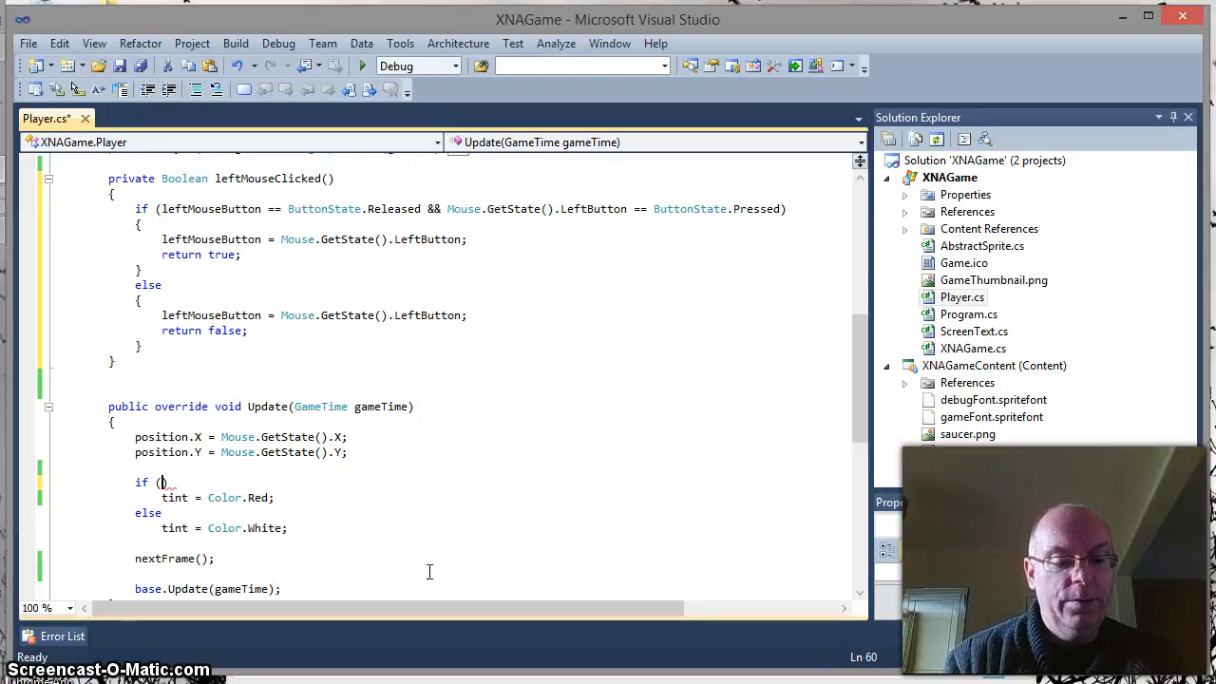
text(leftMouseClicked)
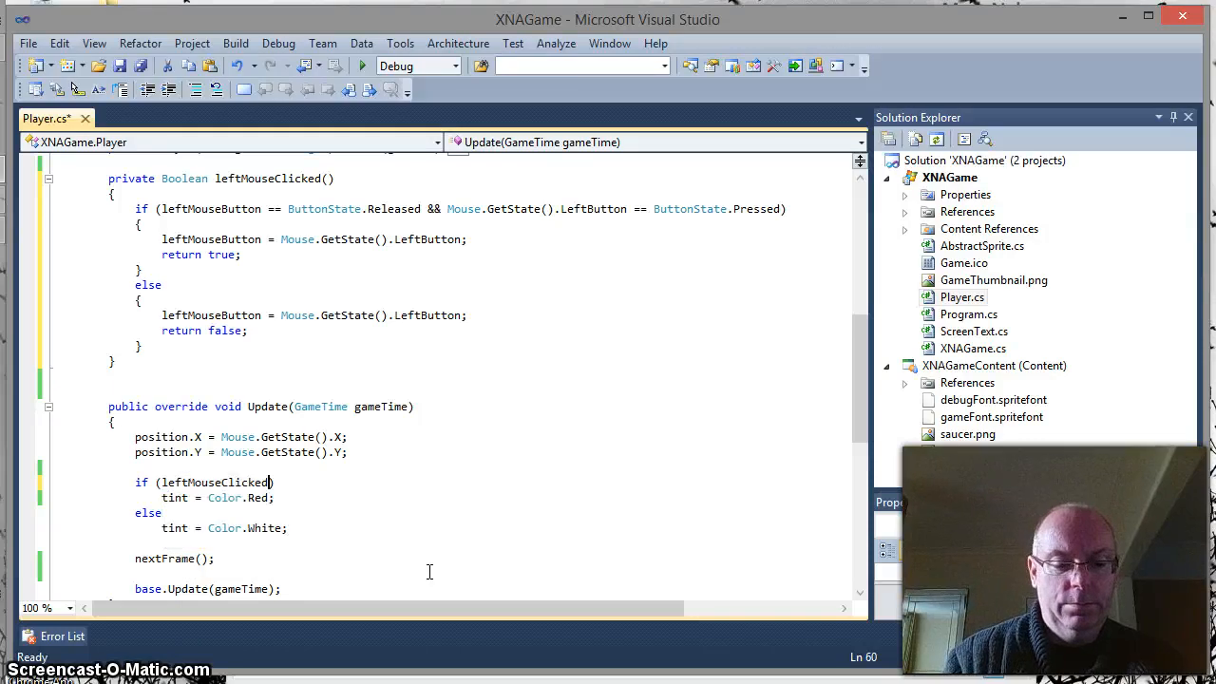
text(())
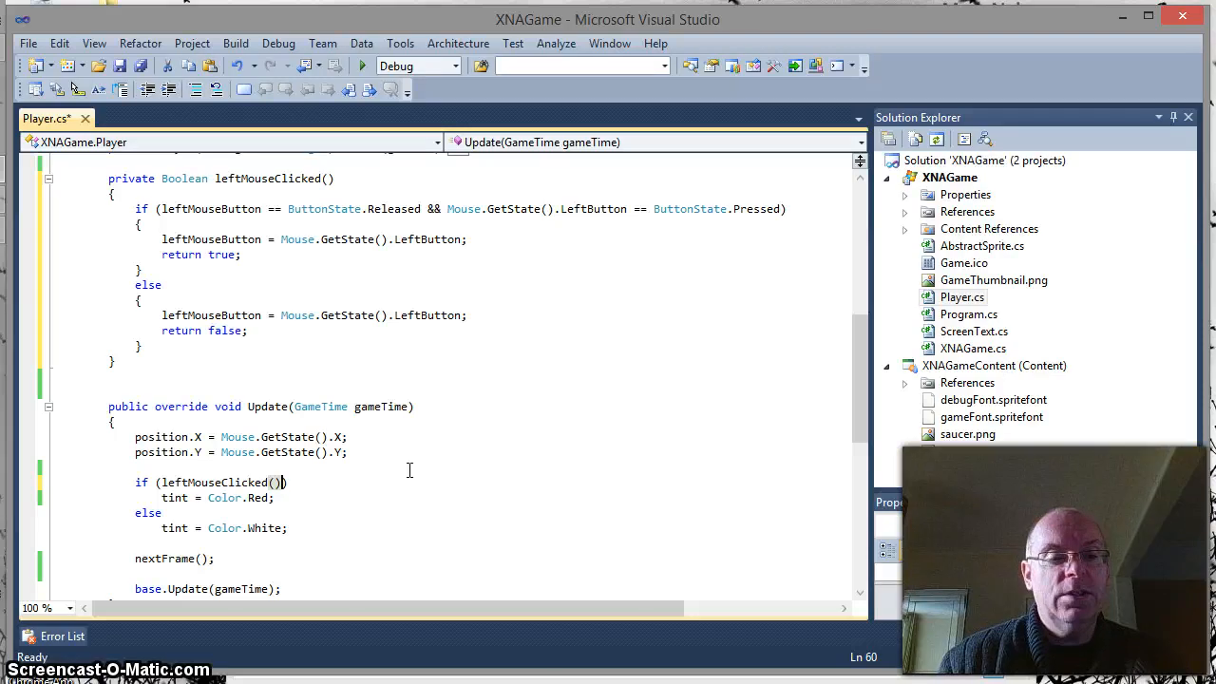
mouse_move(363, 66)
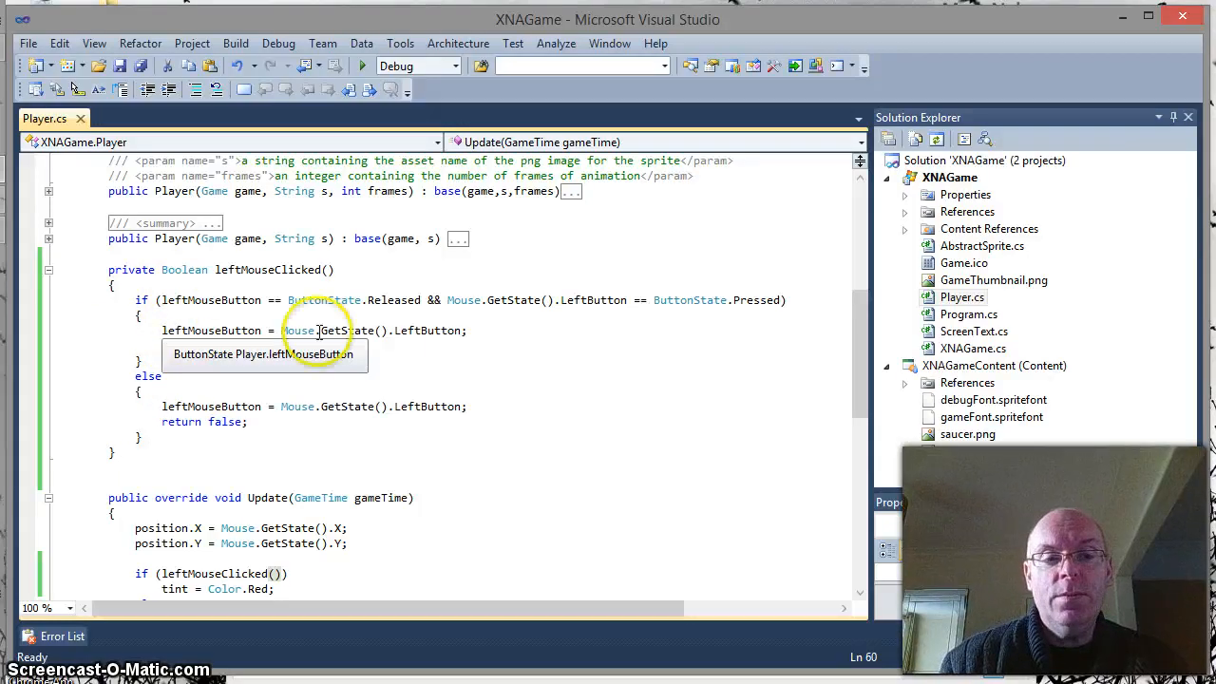
Scroll through the saved Player.cs to review the new leftMouseClicked code.
scroll(down, 3)
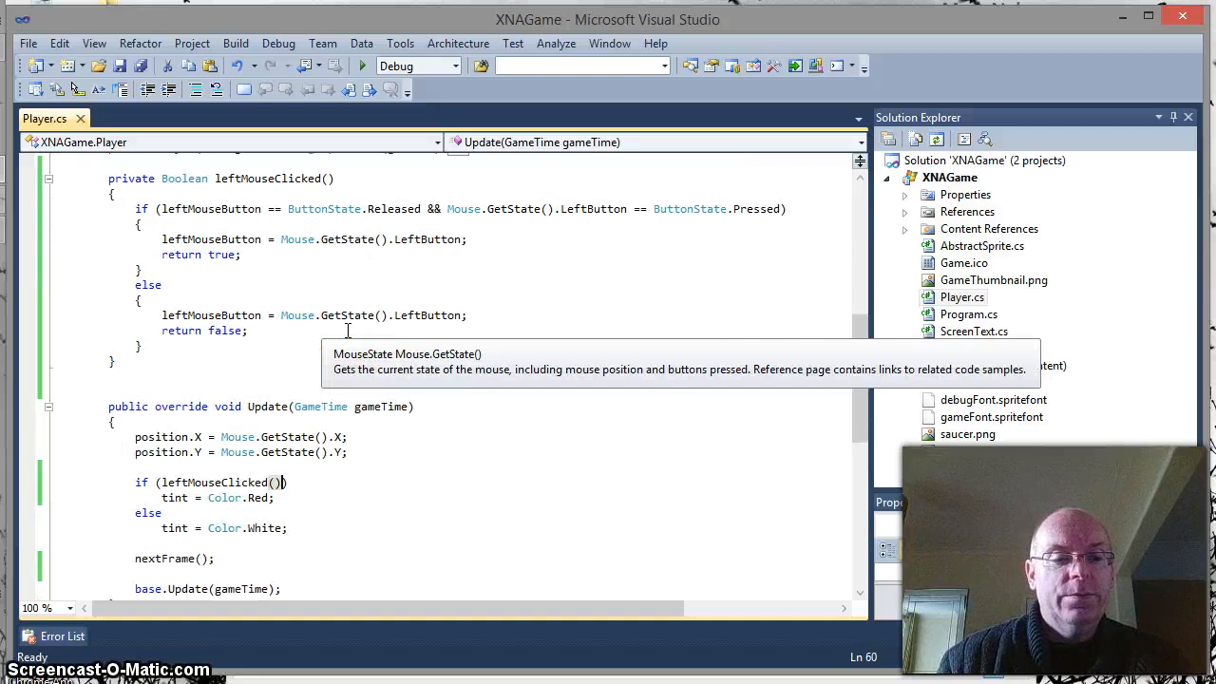